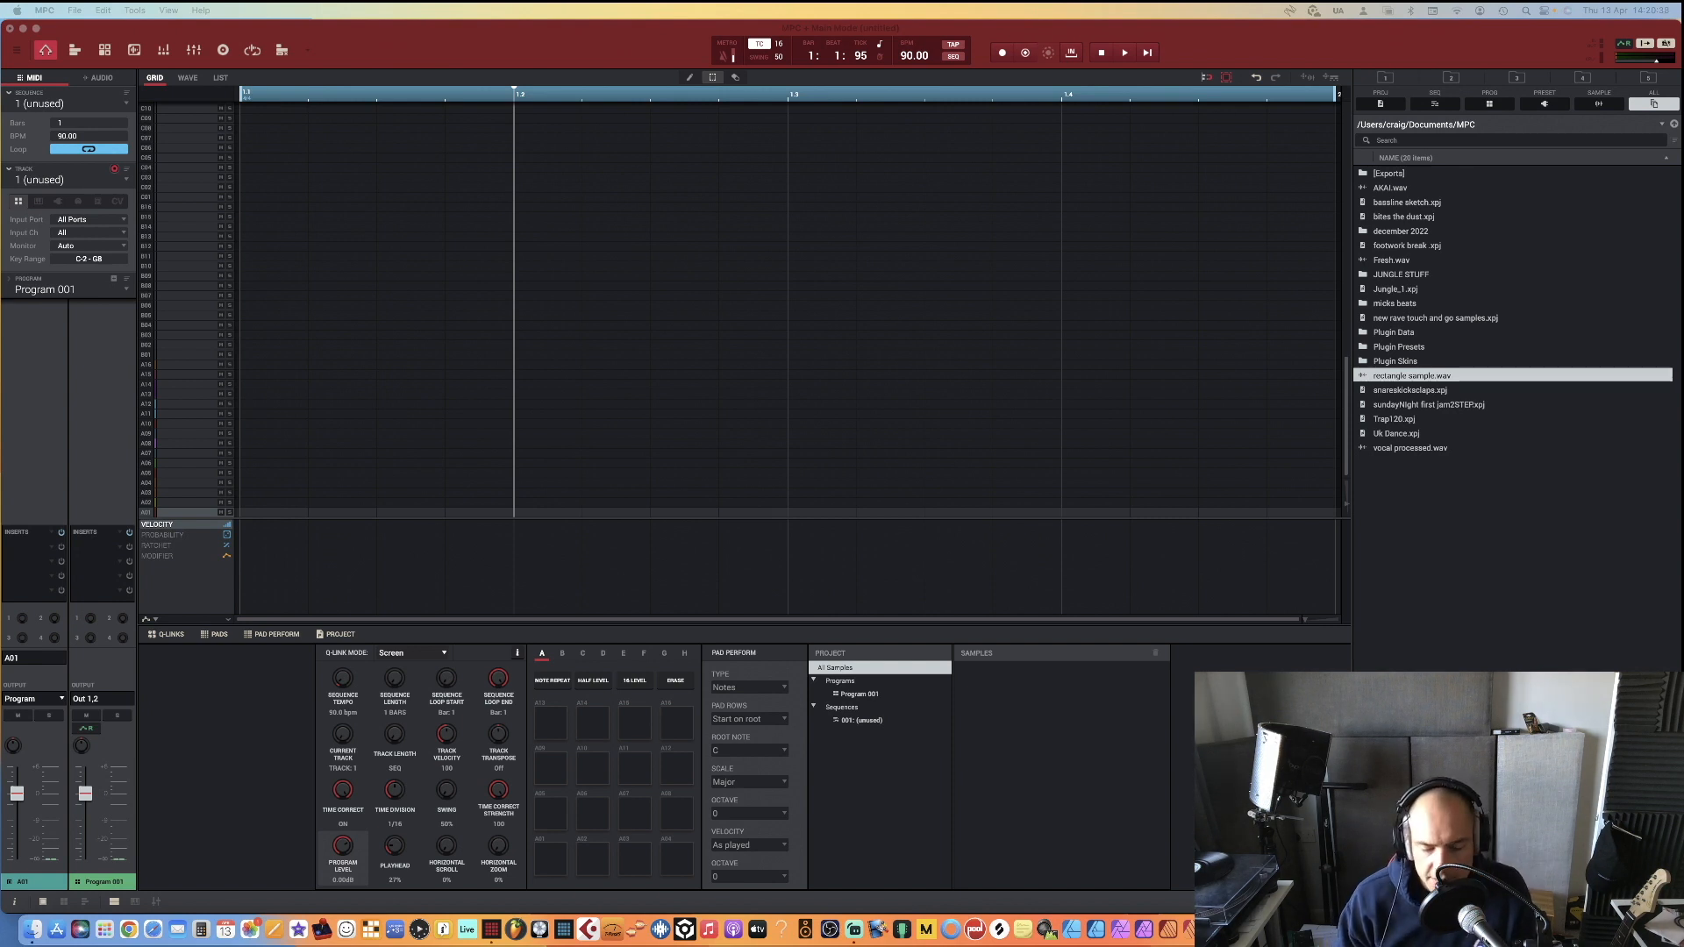
Bring up Sampler mode from the MPC menu so new audio can be recorded
left_click(44, 9)
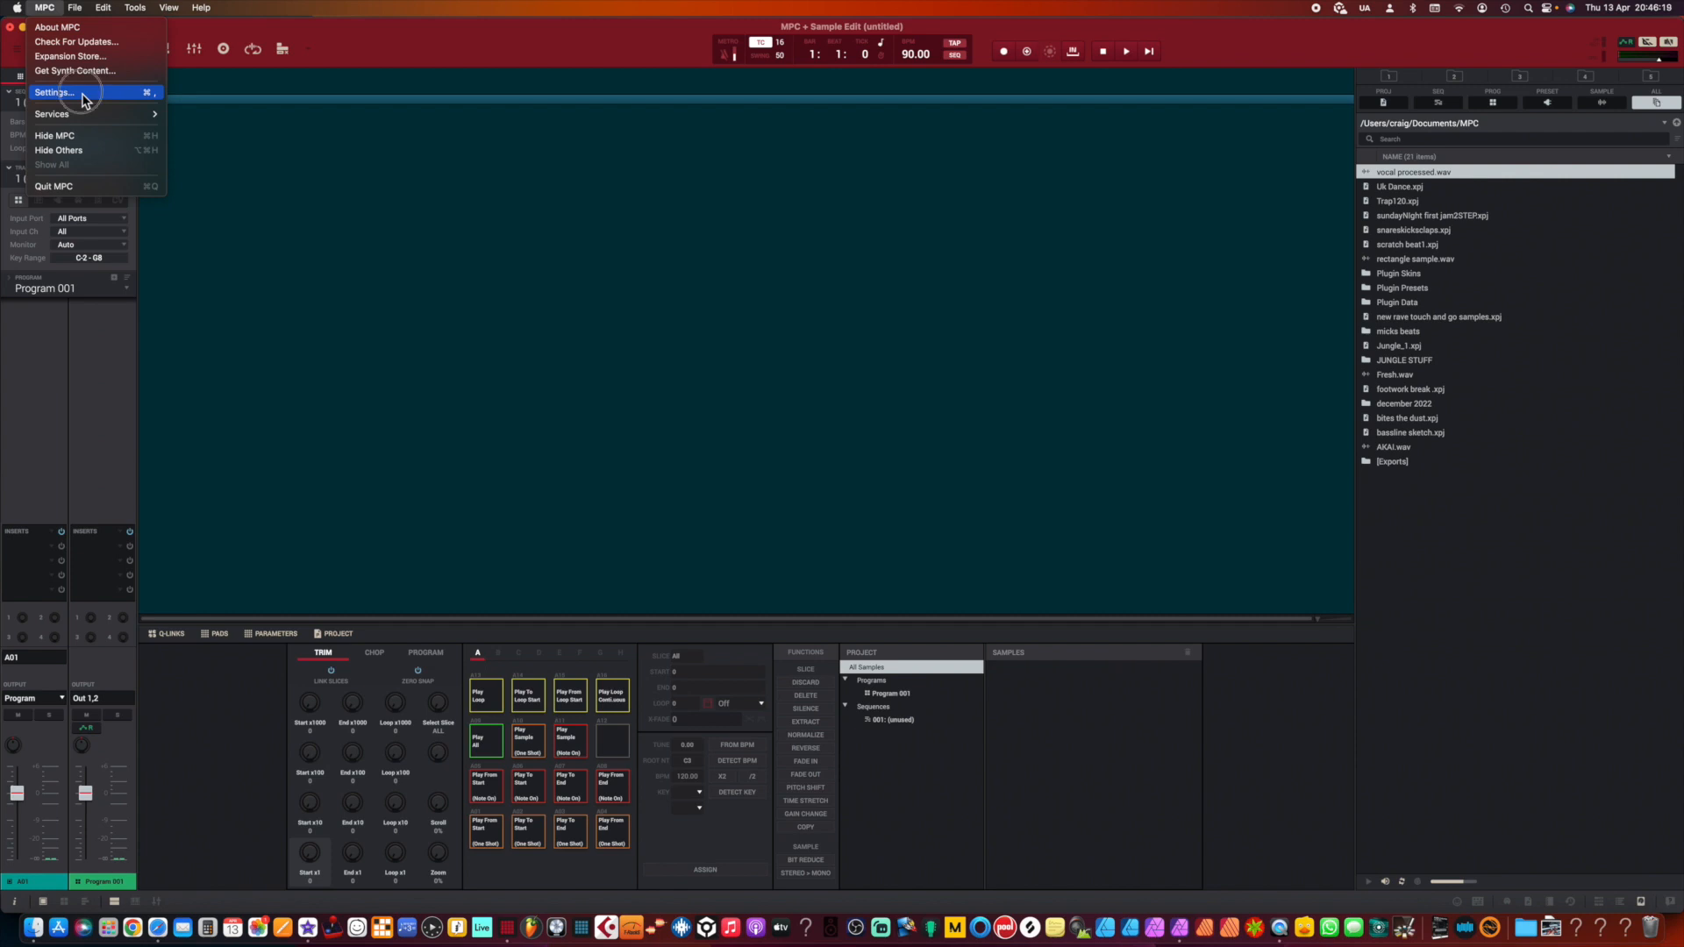
left_click(53, 92)
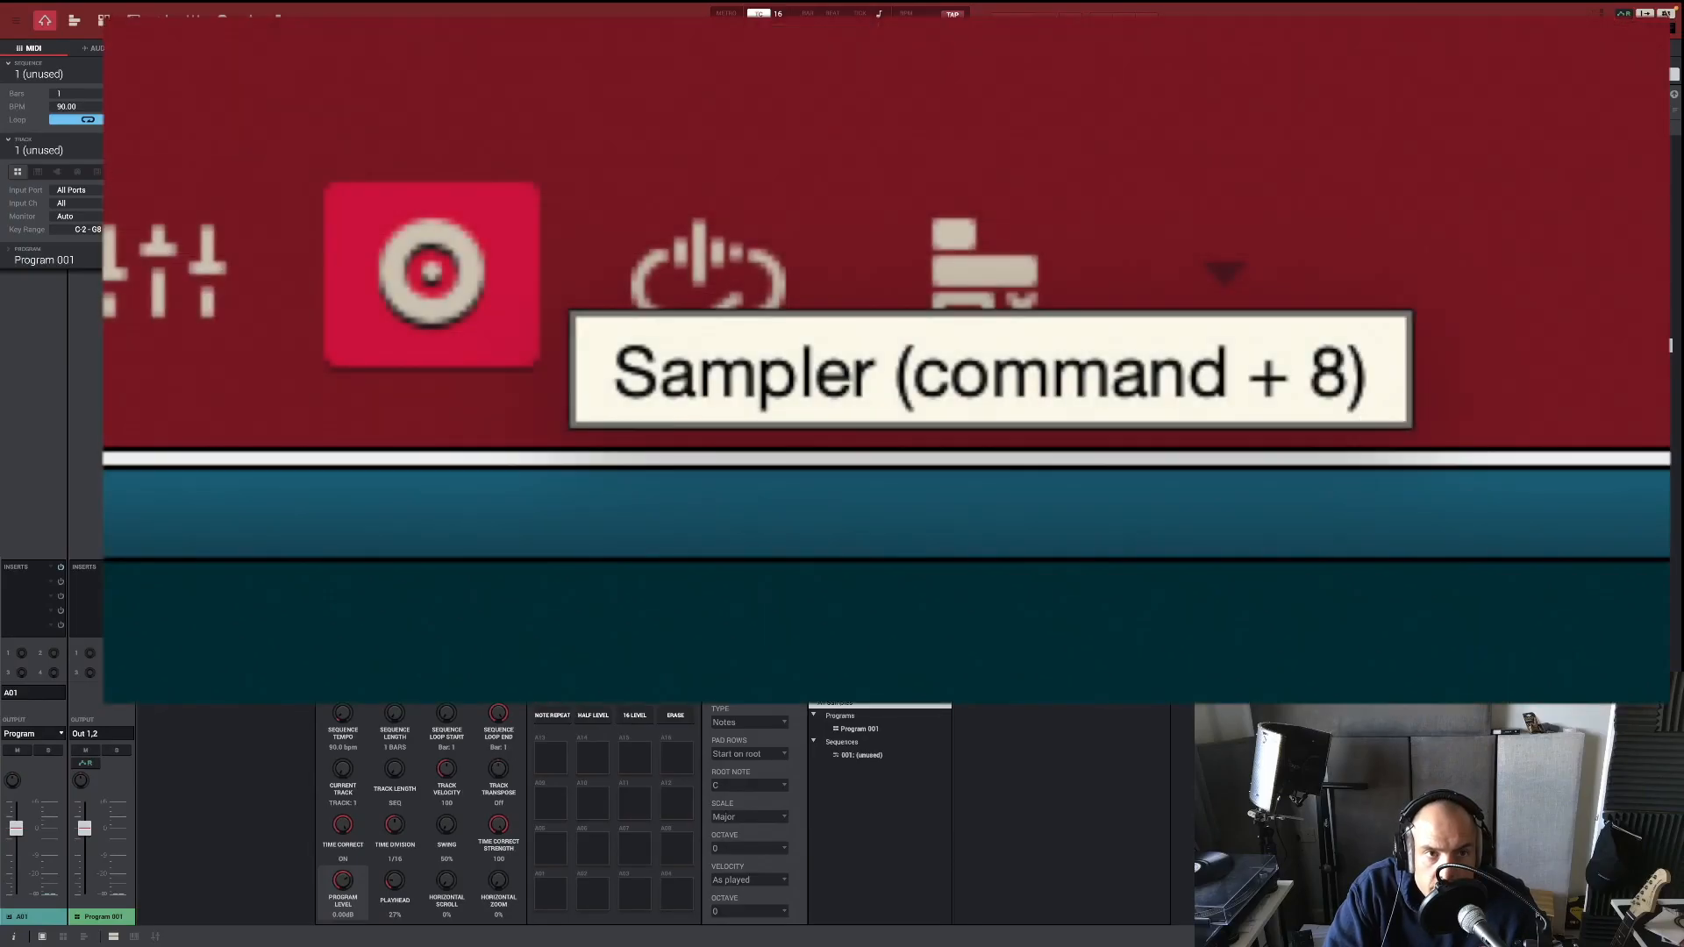
Record a roughly twelve-second sample from the input with Monitor on IN and the sampler armed, then stop
left_click(221, 20)
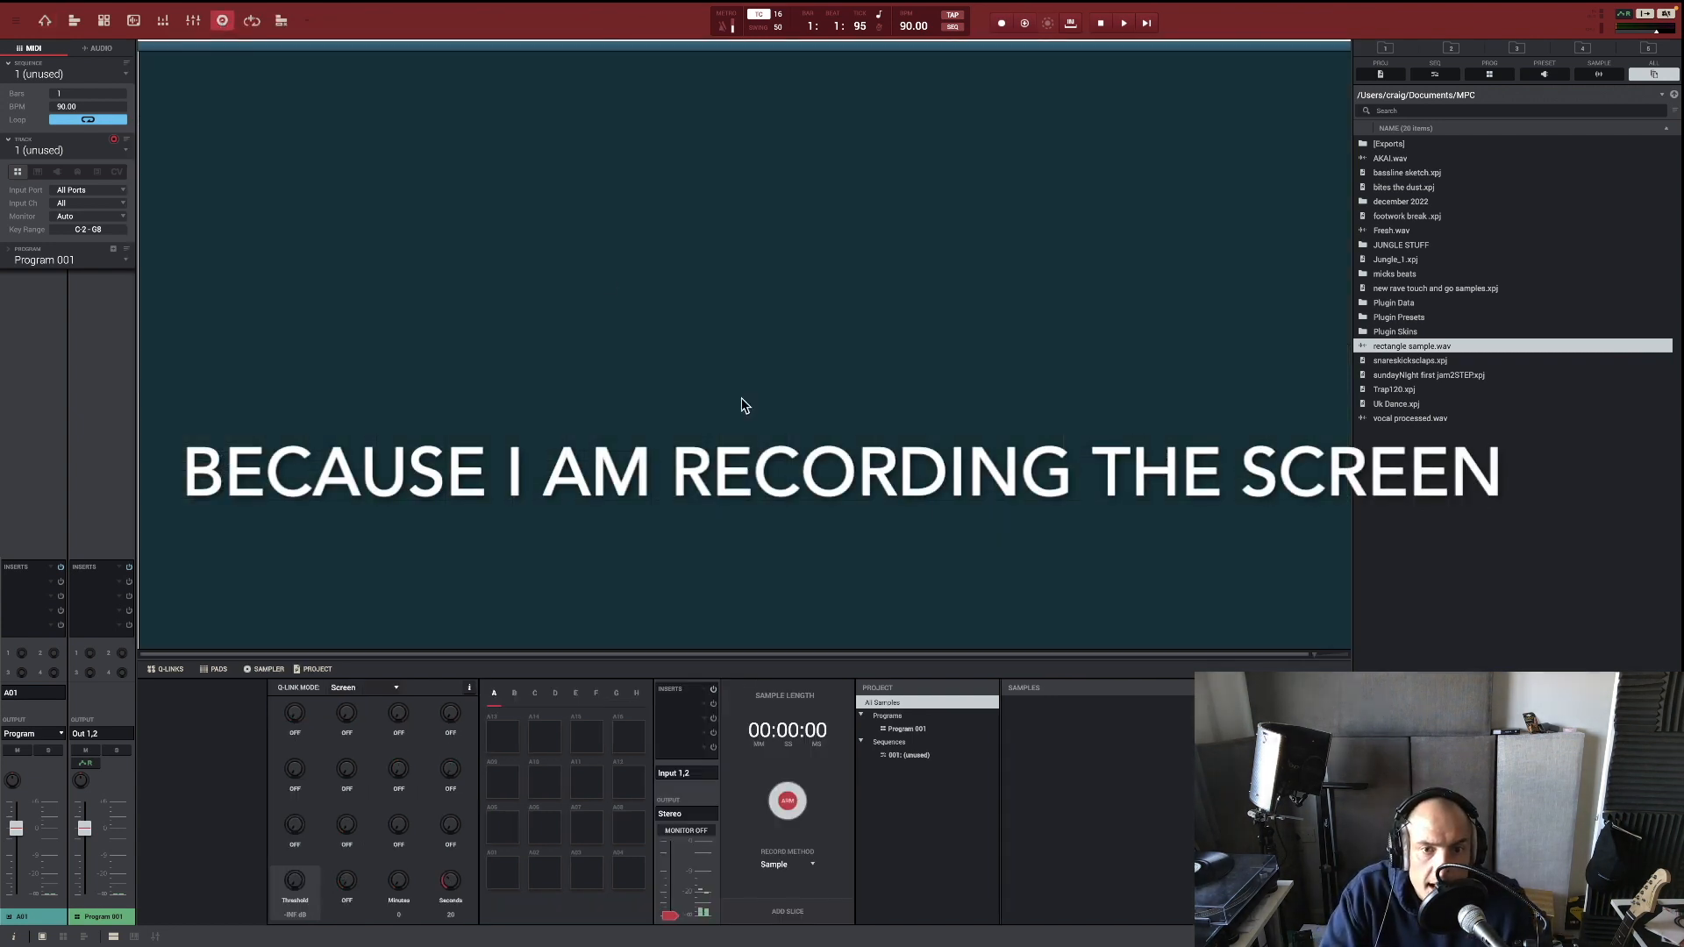
left_click(785, 800)
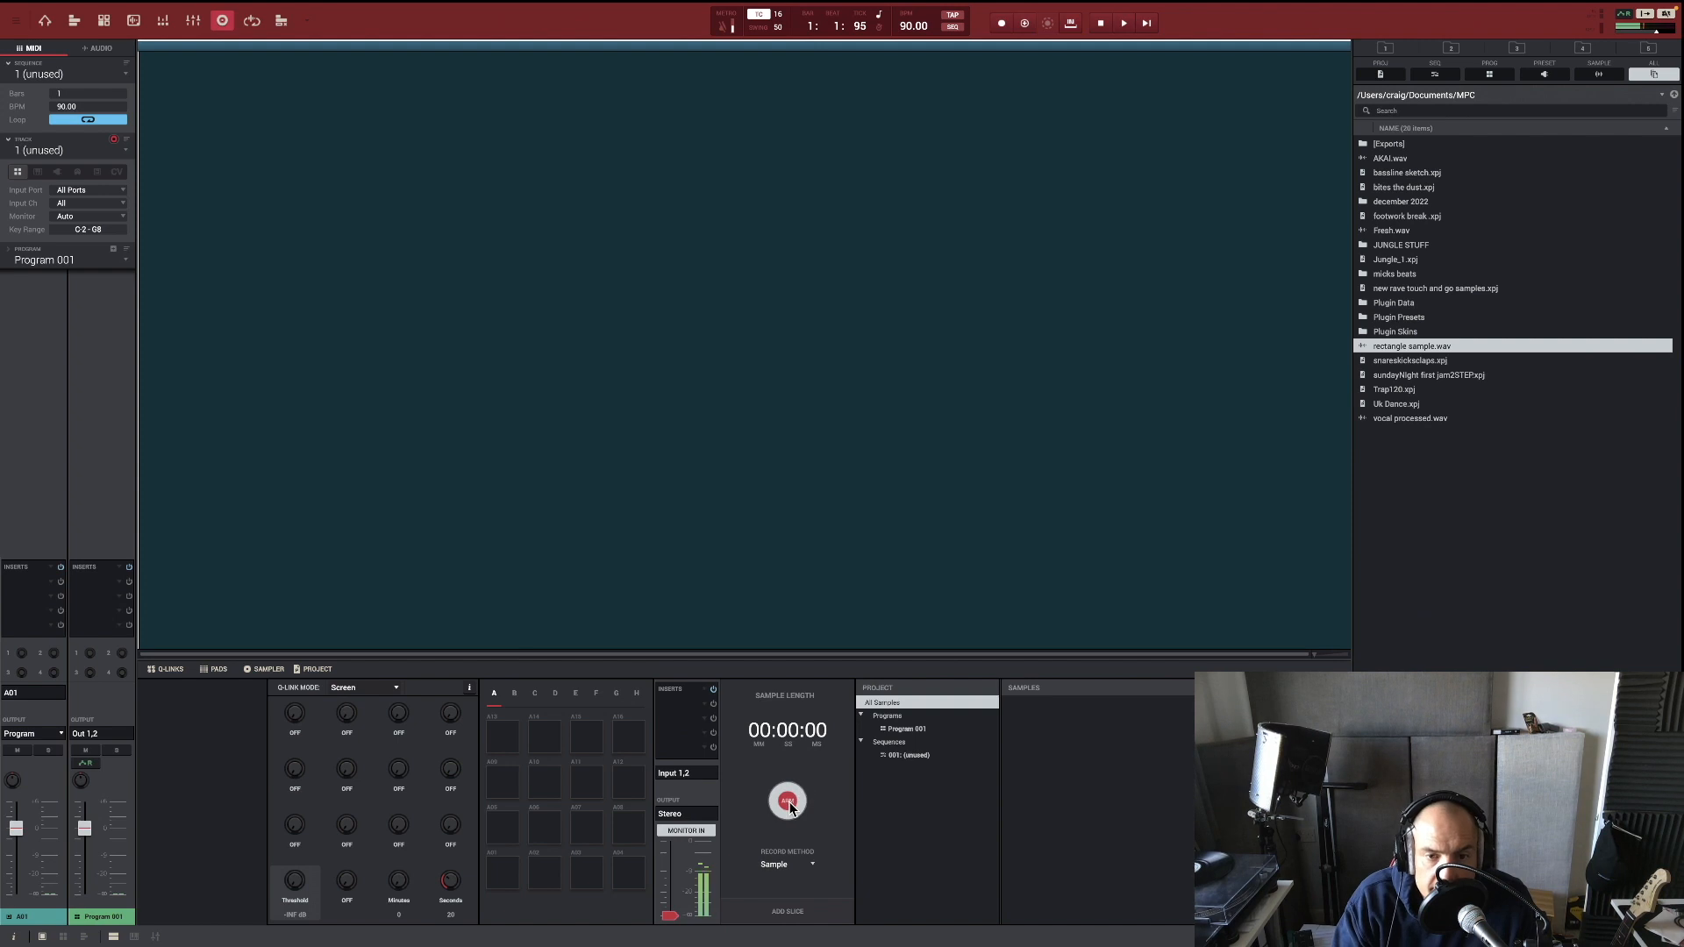
left_click(786, 801)
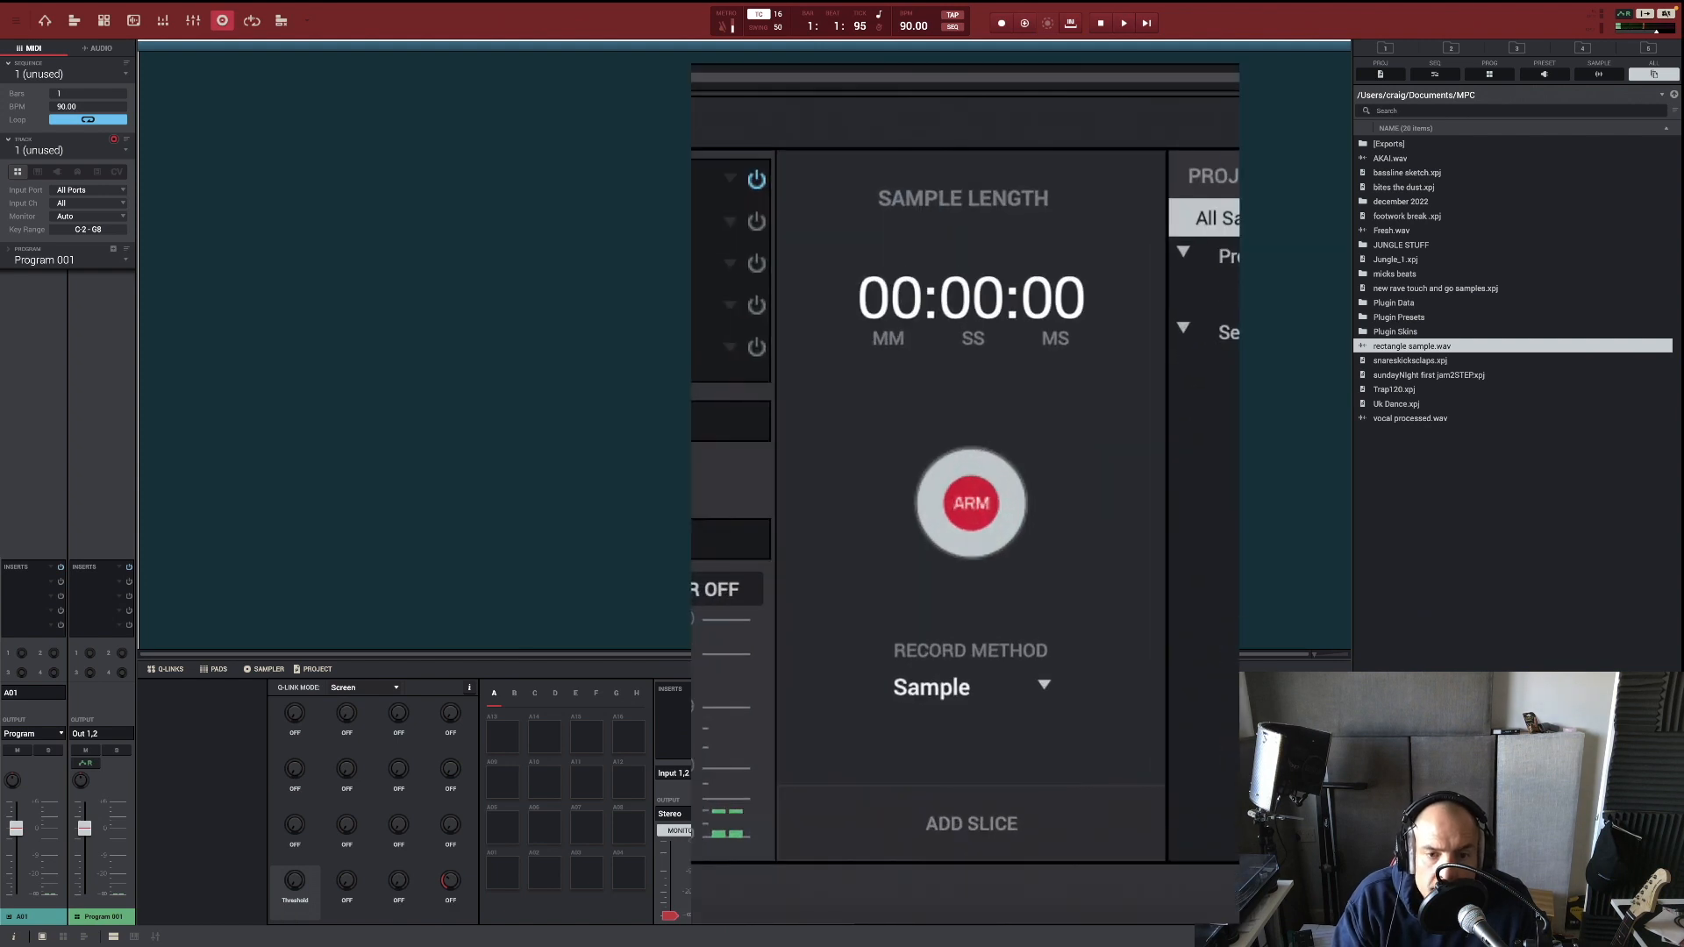
left_click(968, 504)
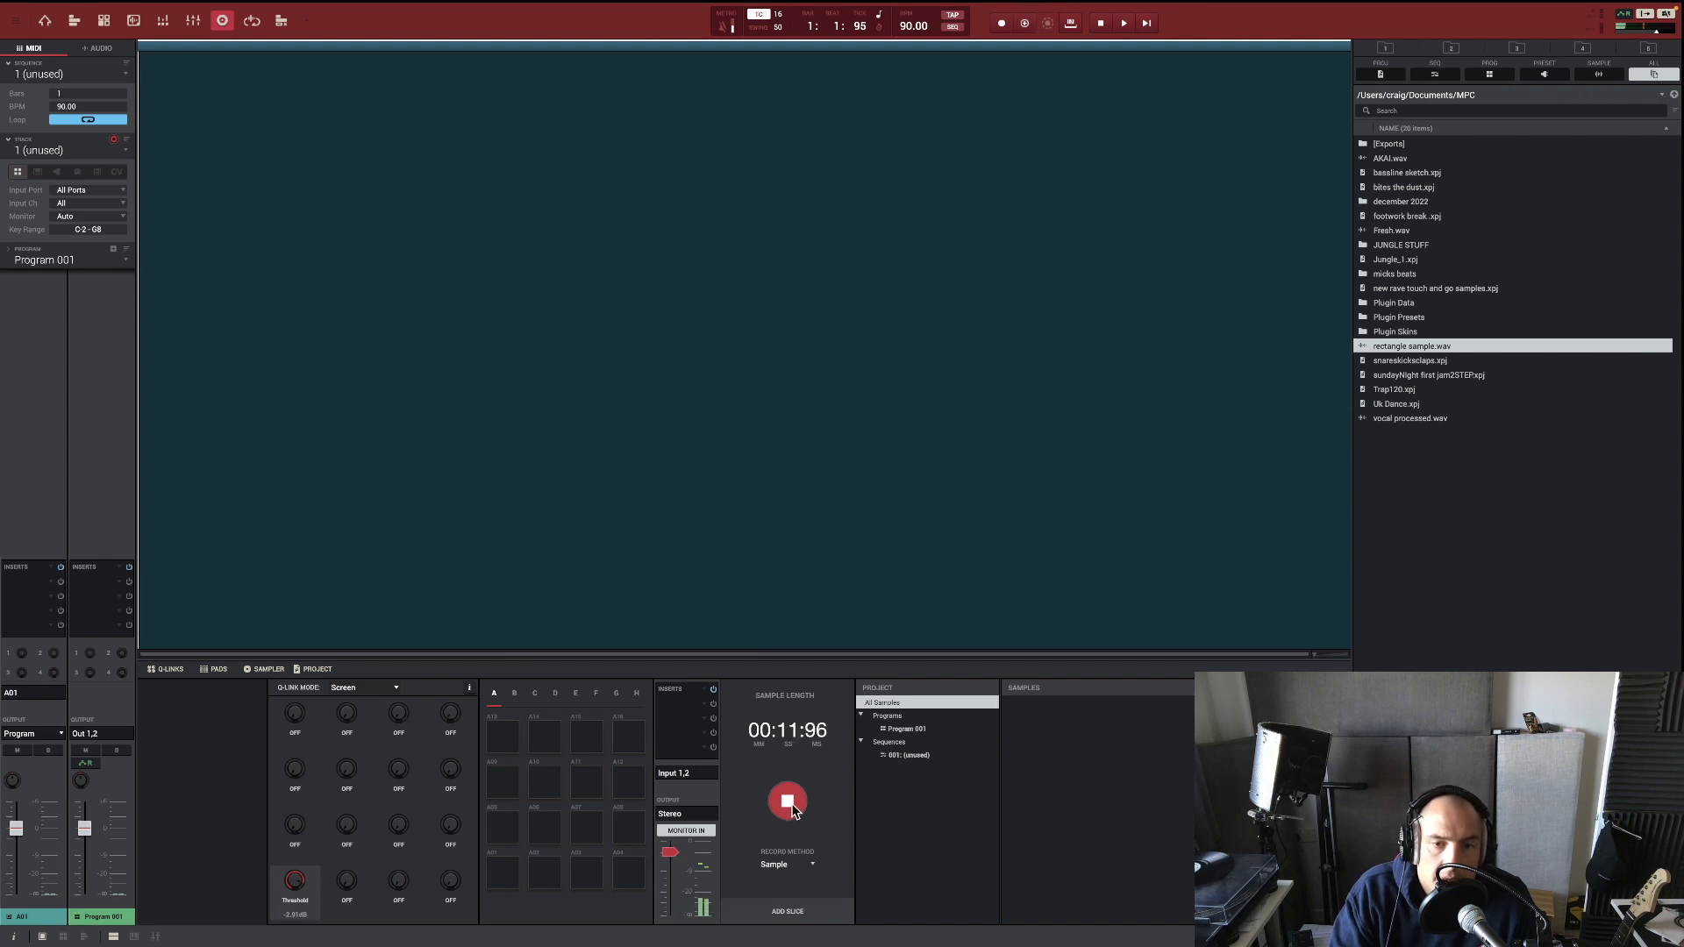
left_click(786, 800)
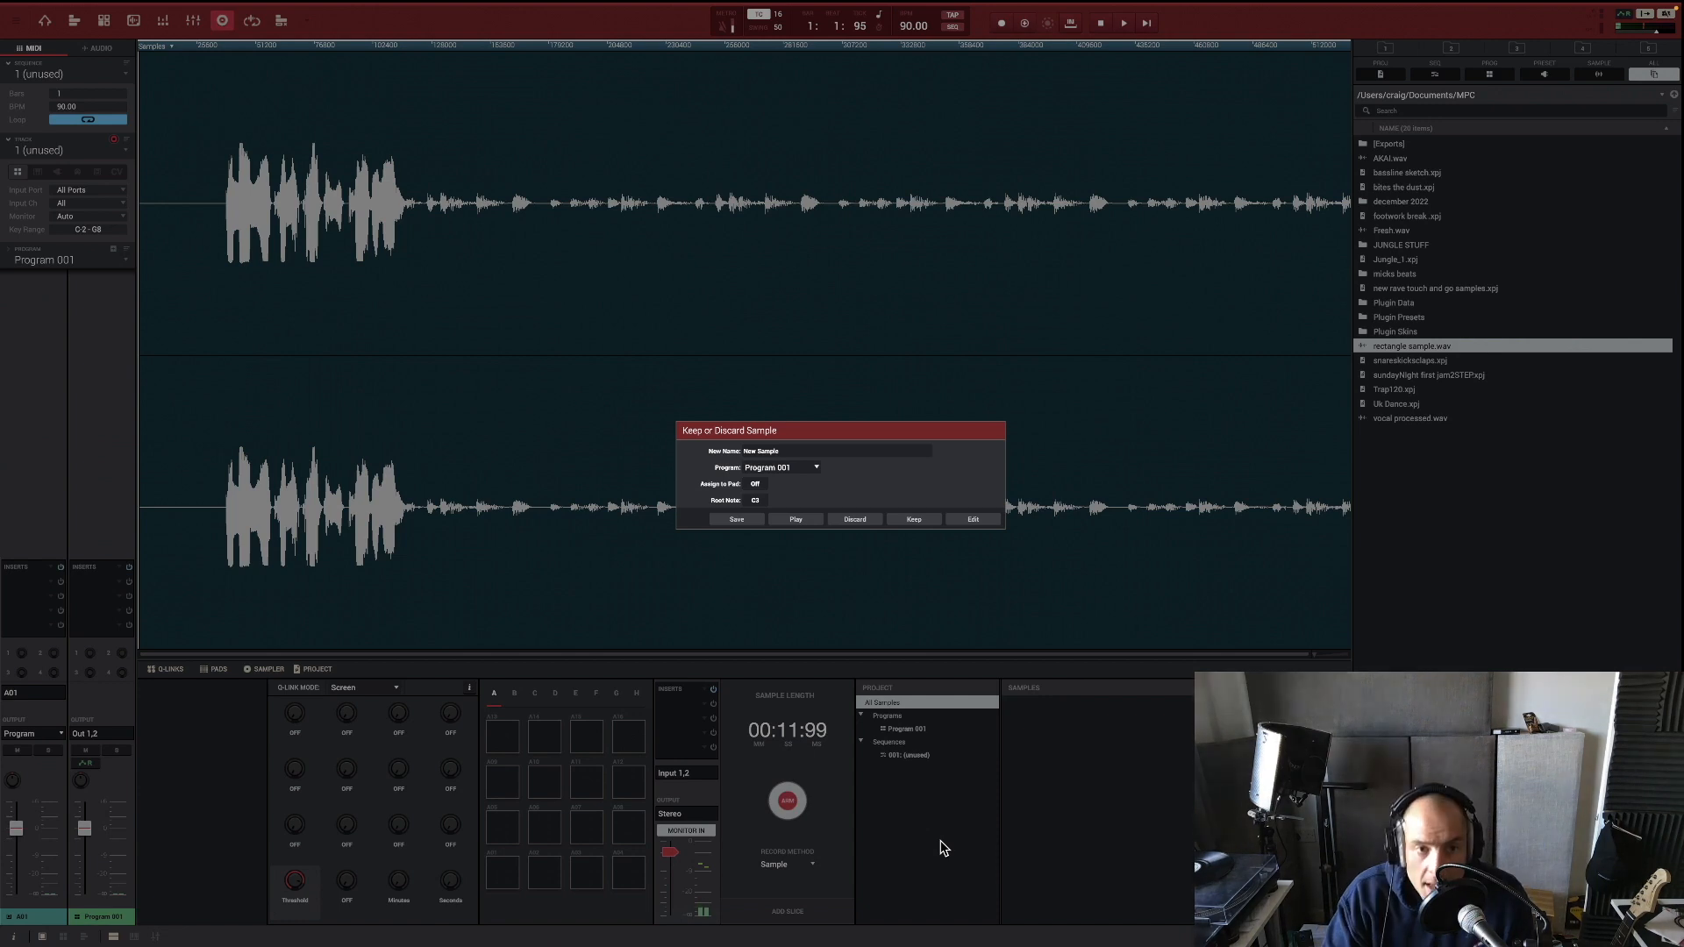
mouse_move(909, 570)
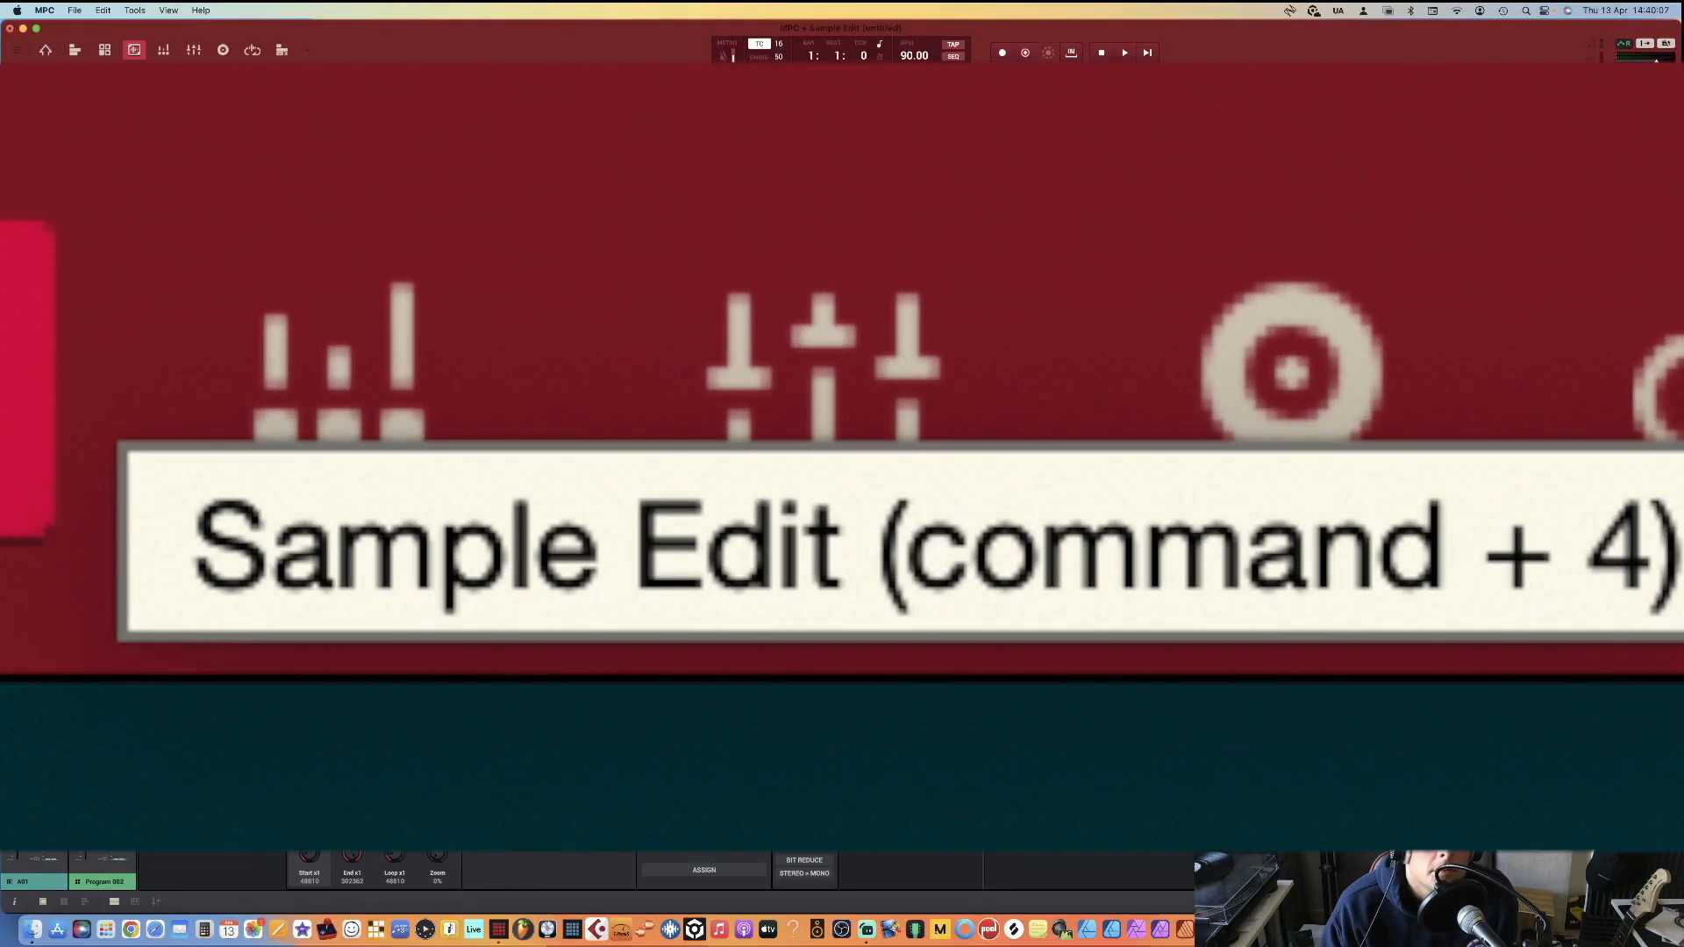
Extract the selected region of the recording into a new sample named Hit_1
left_click(133, 51)
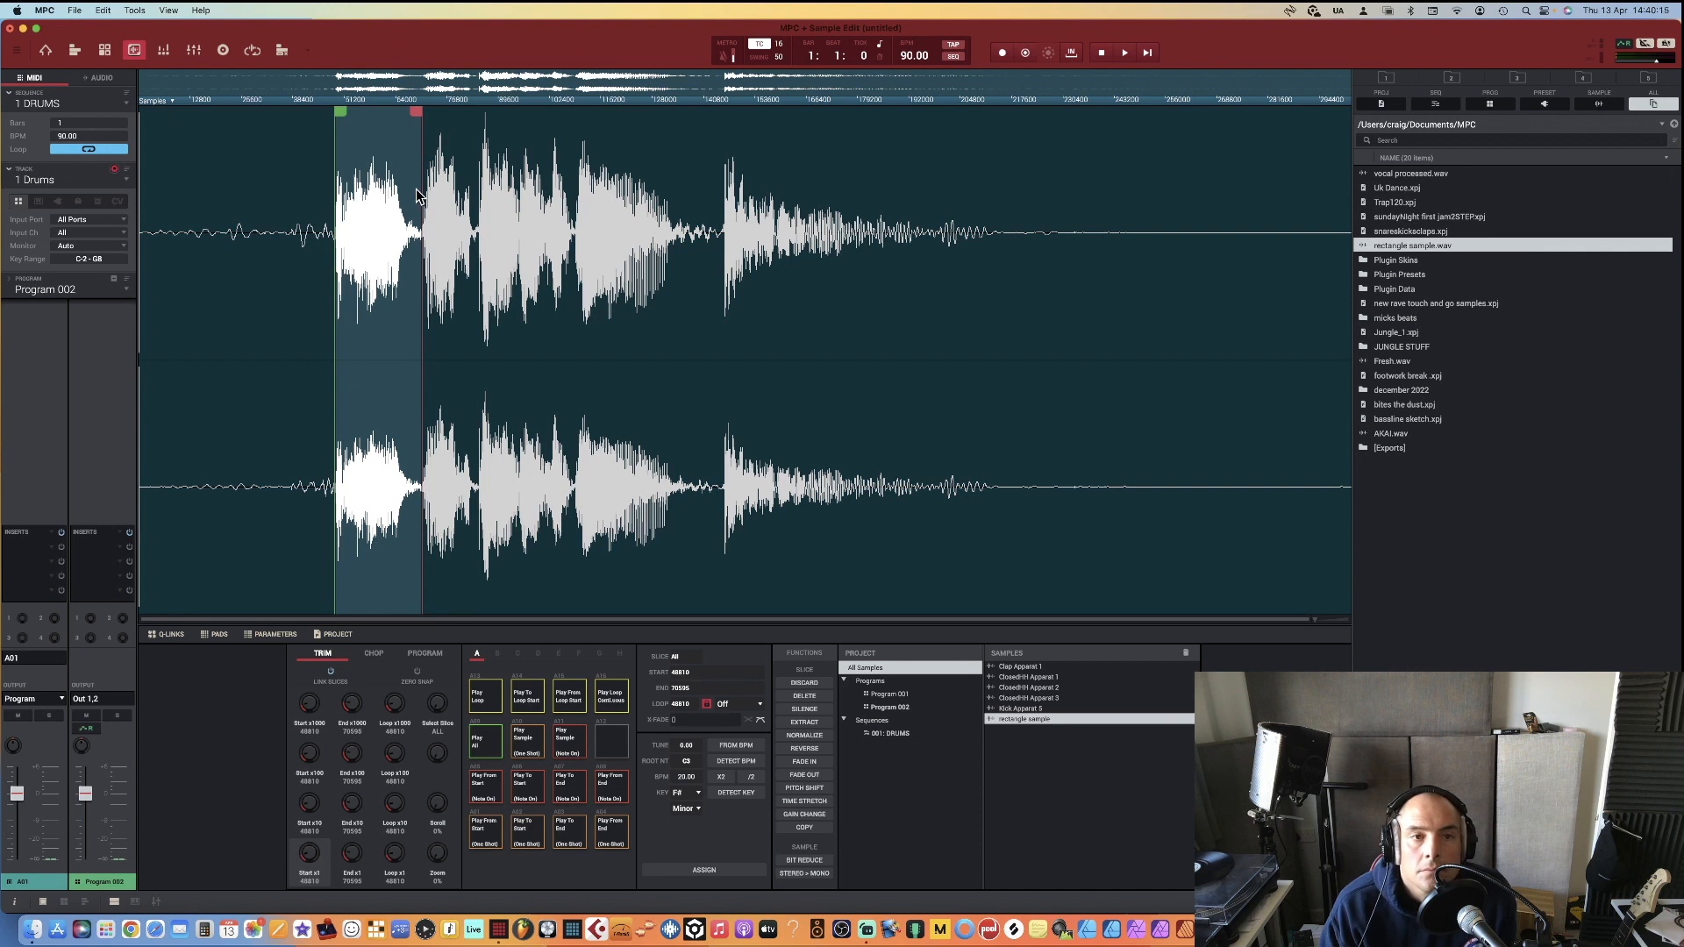
mouse_move(376, 334)
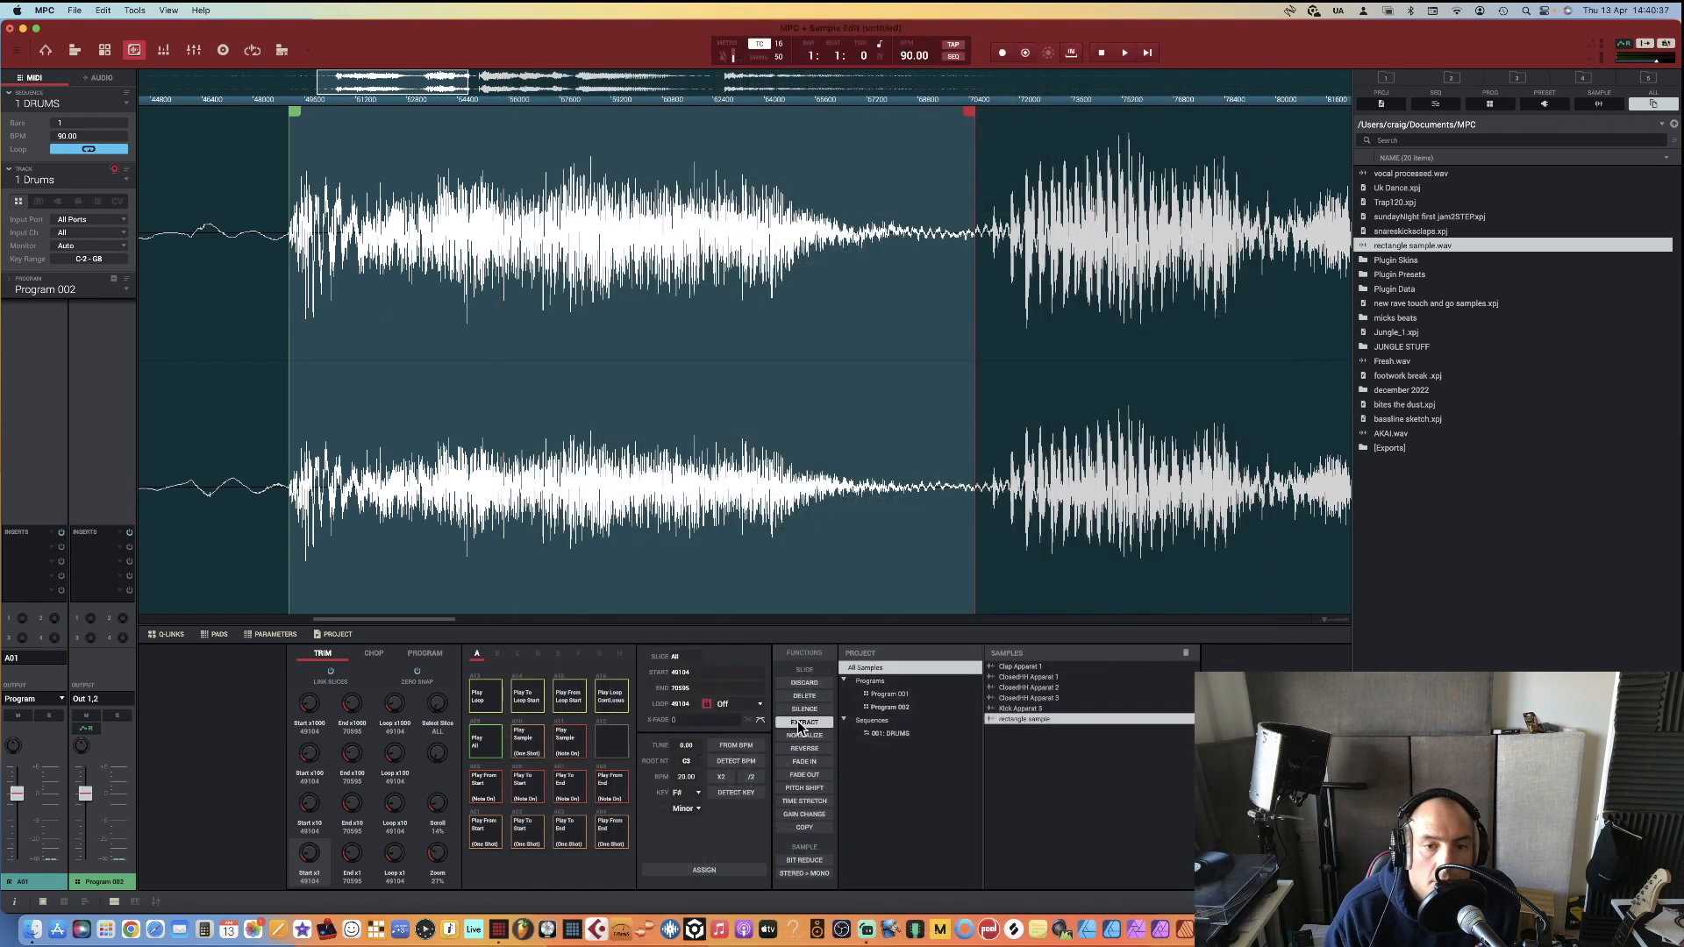
left_click(804, 722)
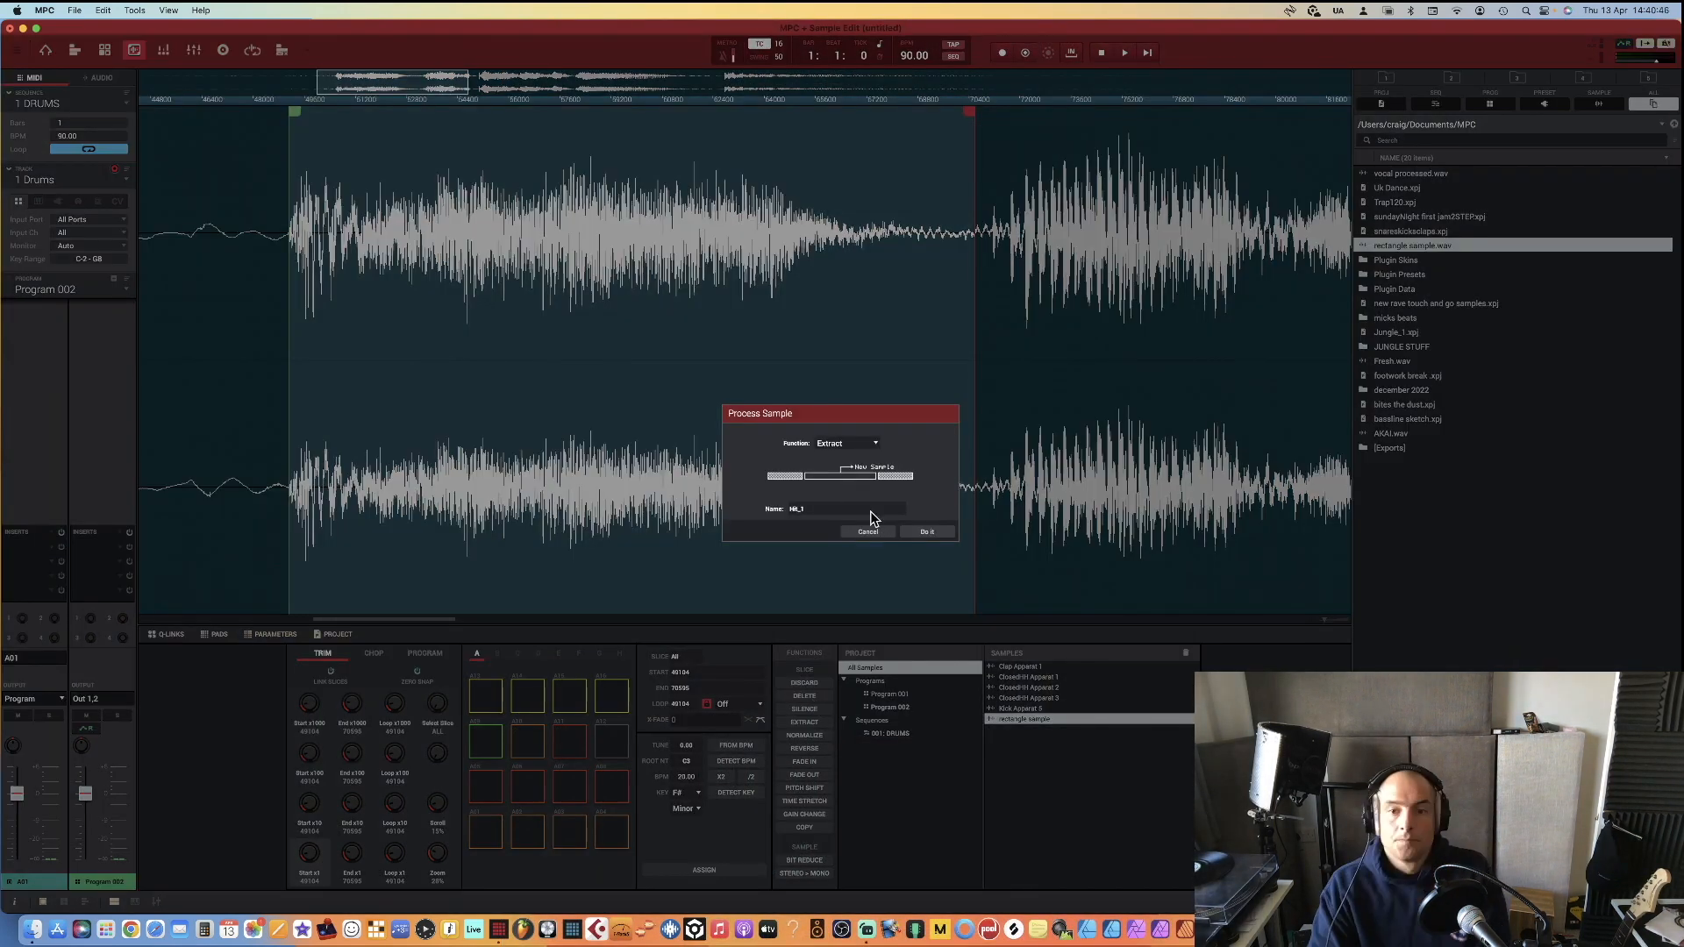
left_click(927, 531)
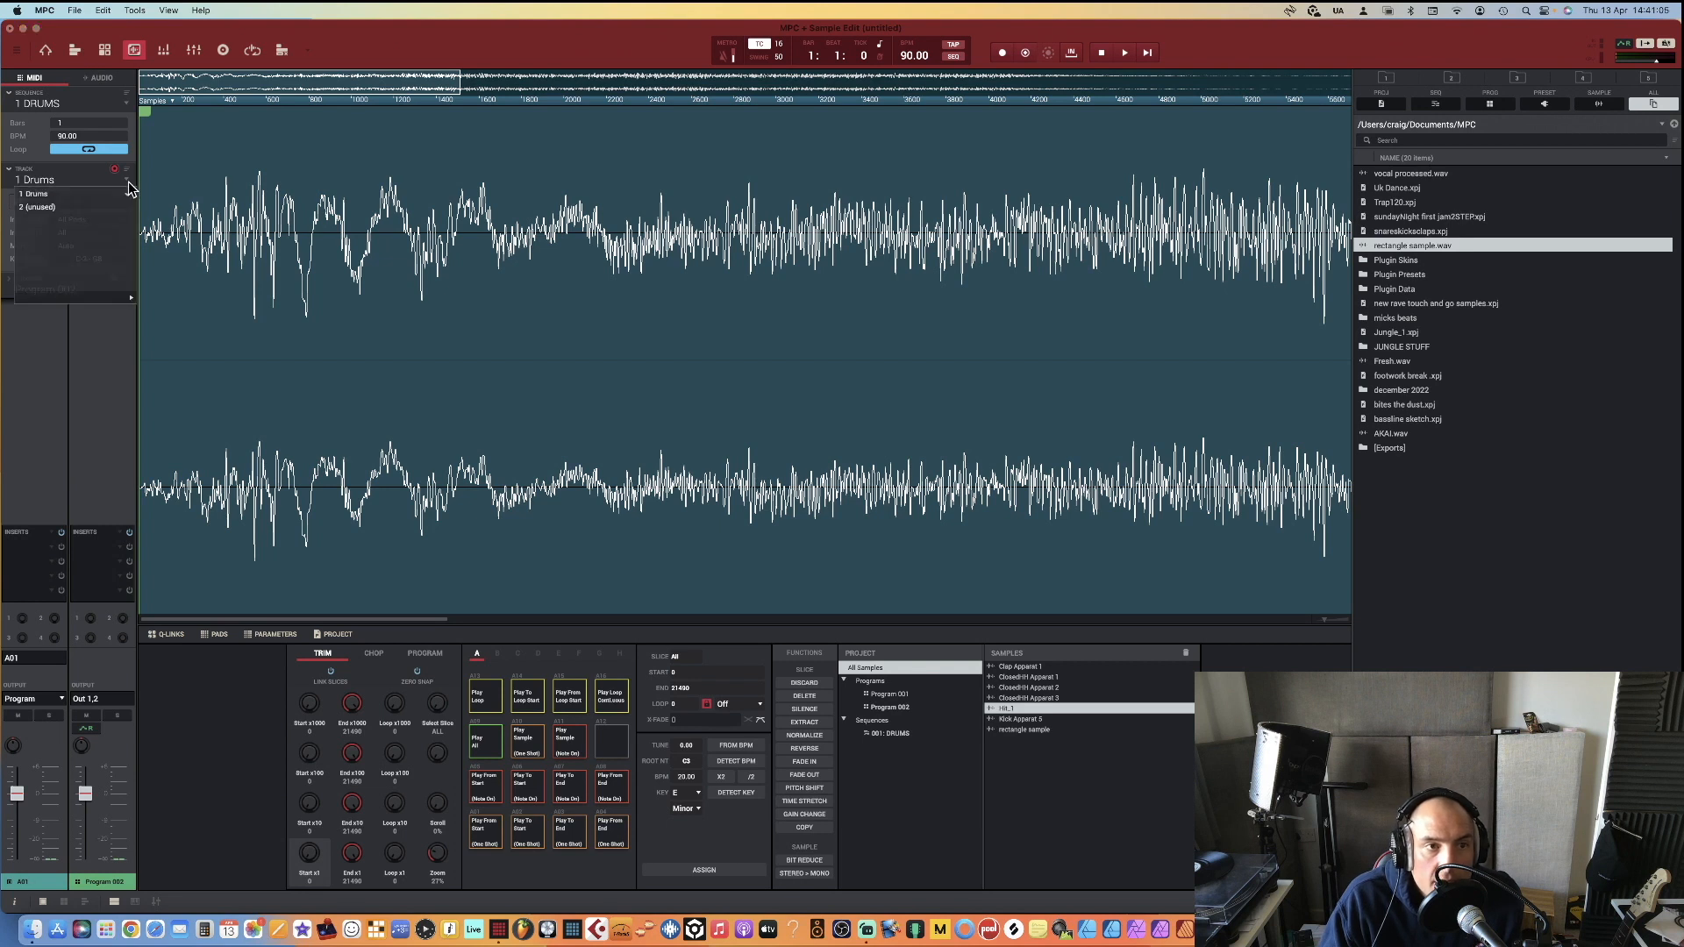
On the second track's new program, load the Hit_1 sample into the first sample layer
left_click(39, 206)
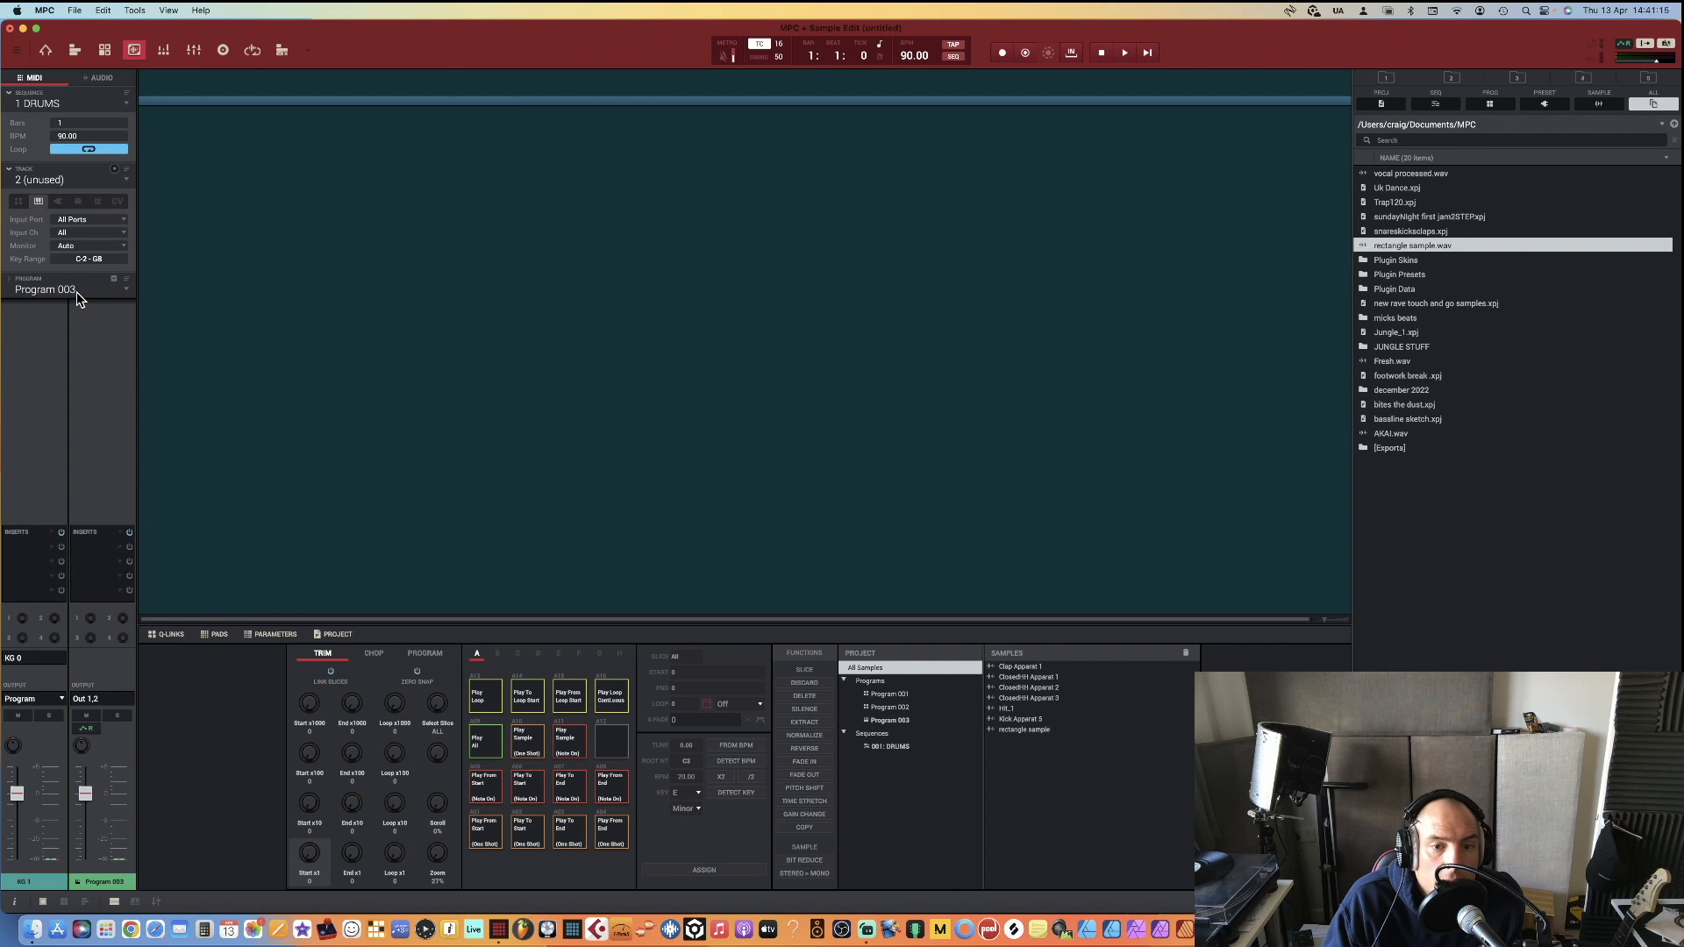
mouse_move(121, 121)
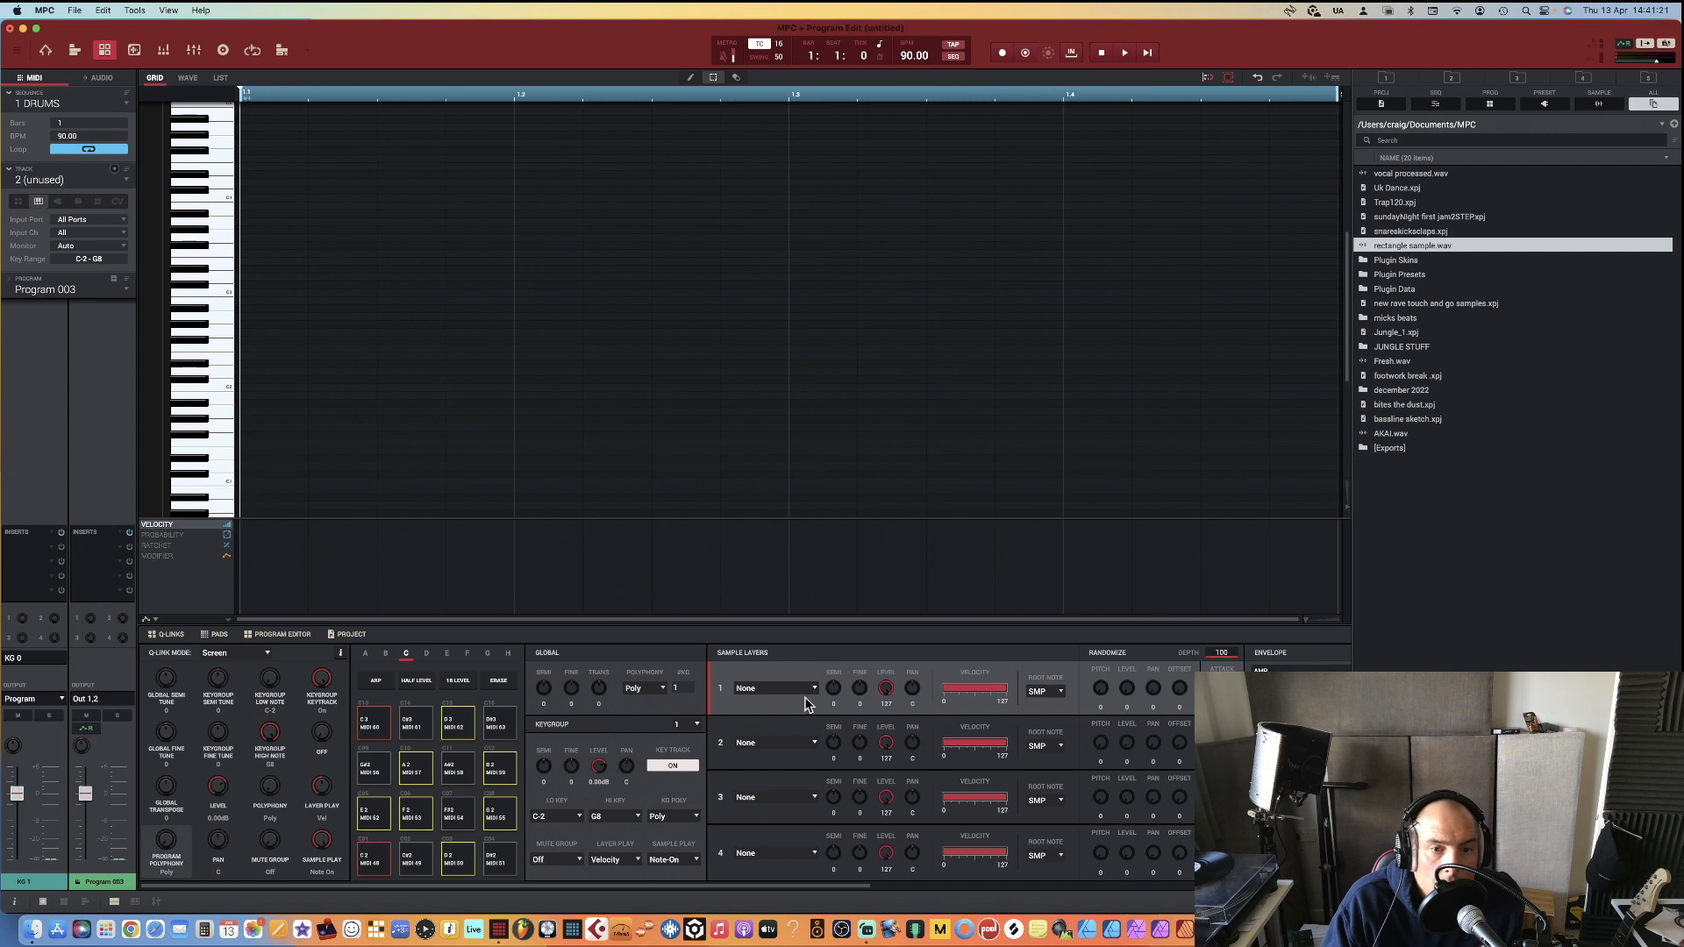
left_click(774, 688)
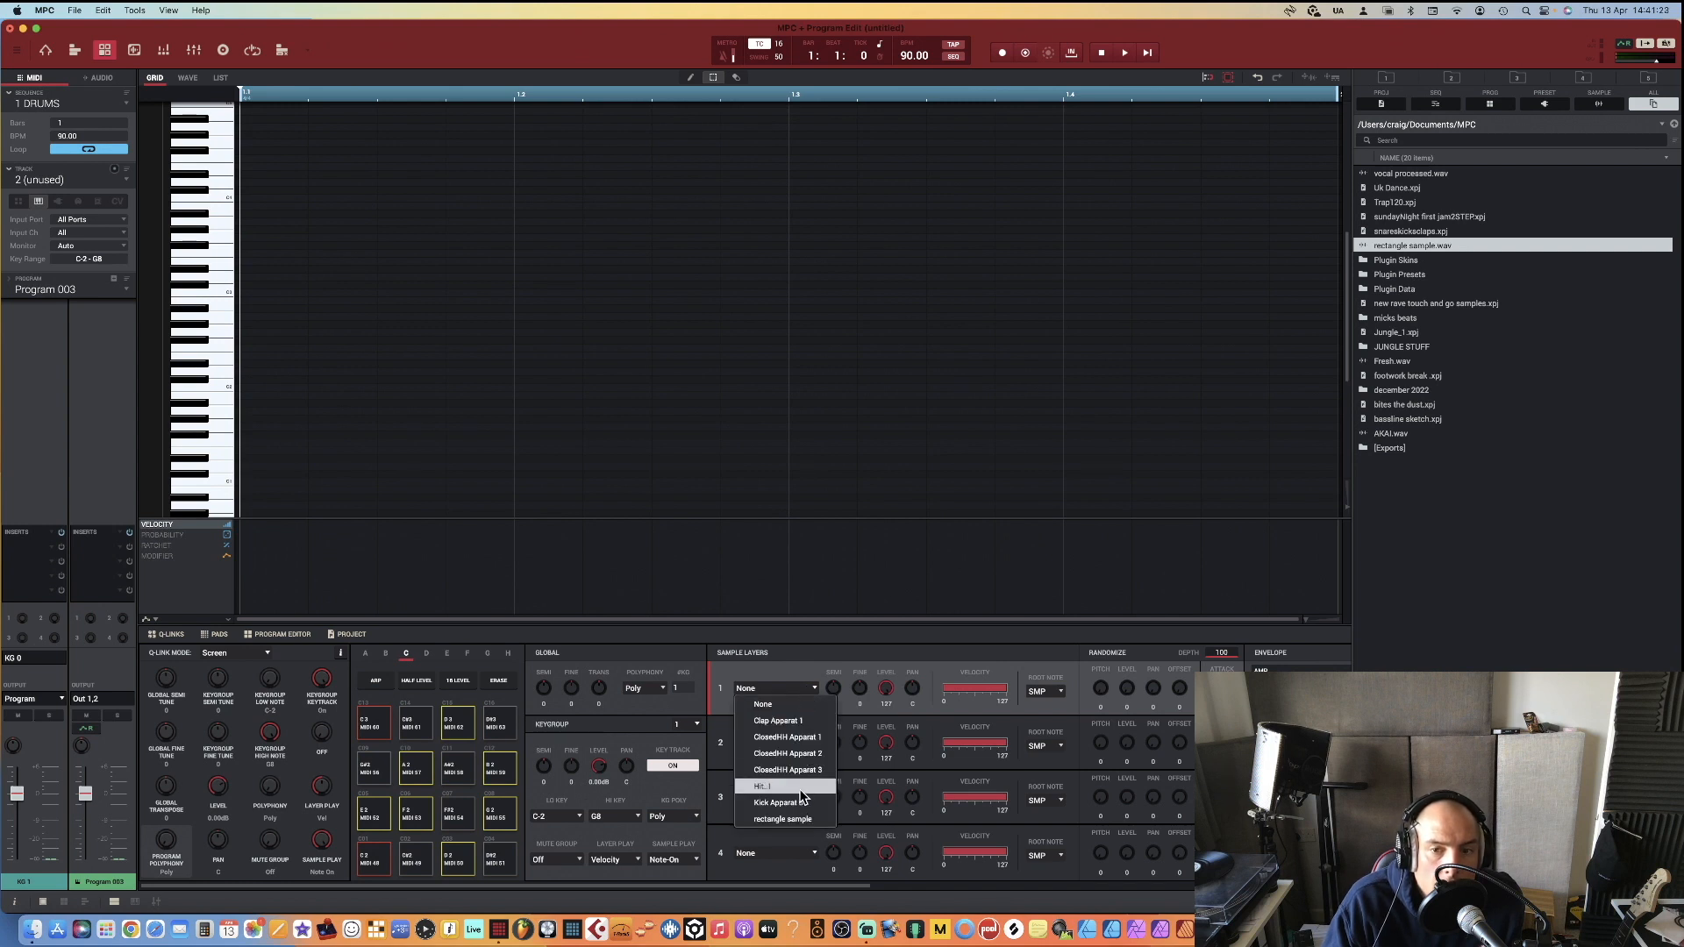
left_click(762, 786)
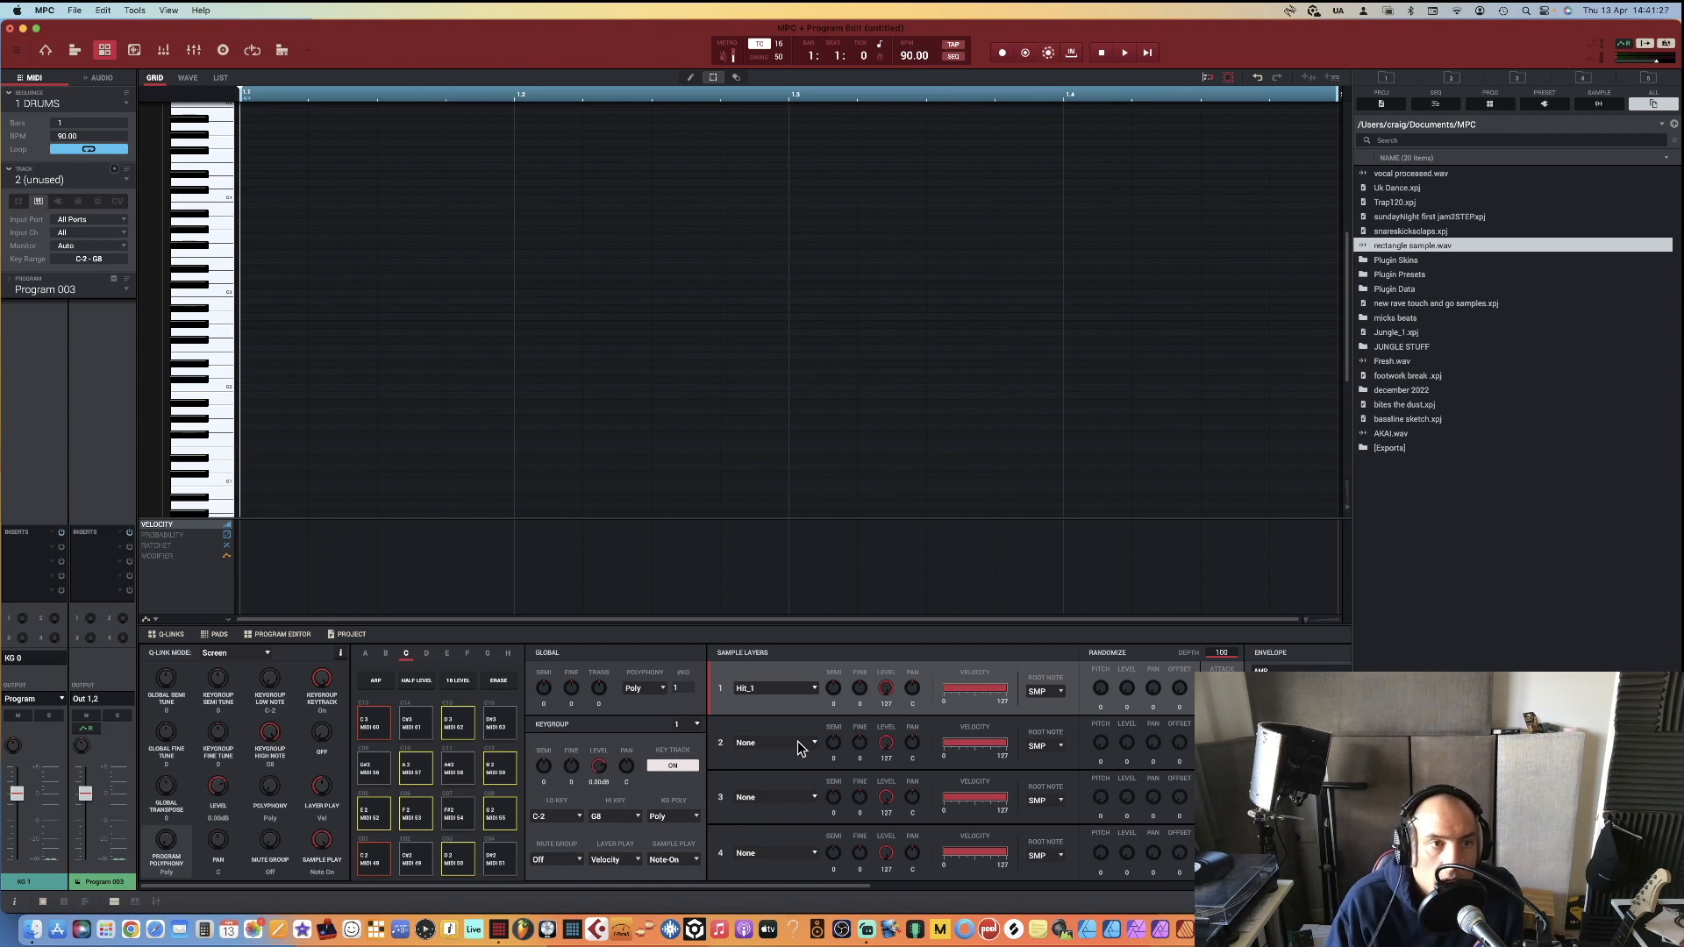
mouse_move(236, 331)
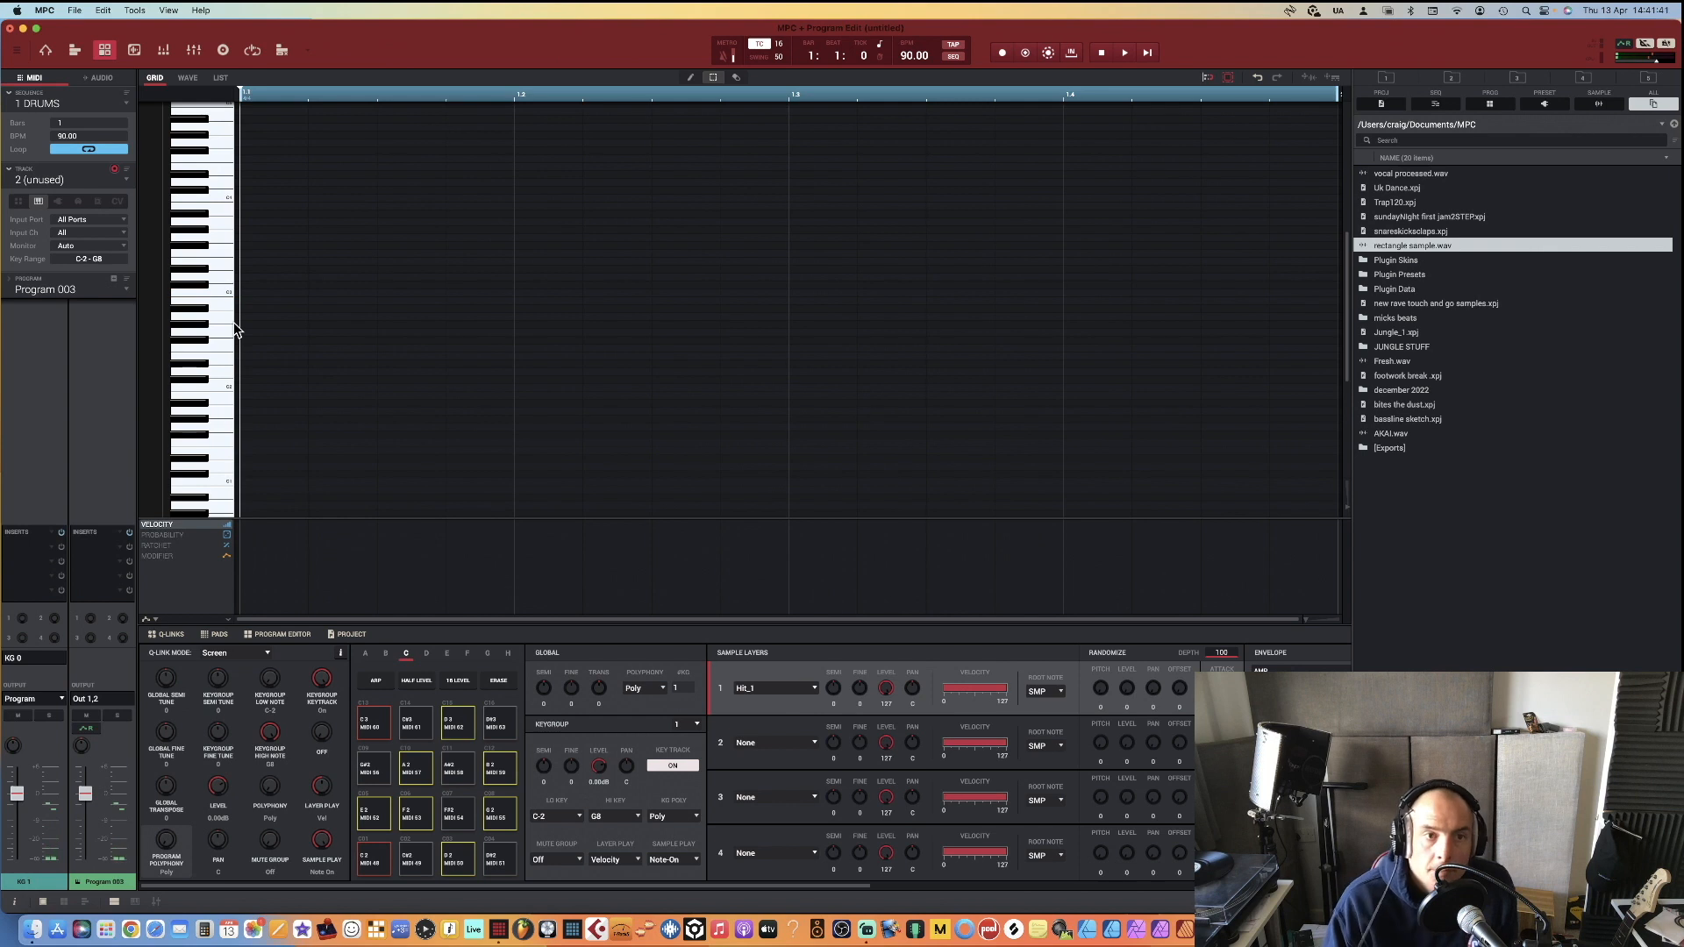
mouse_move(236, 341)
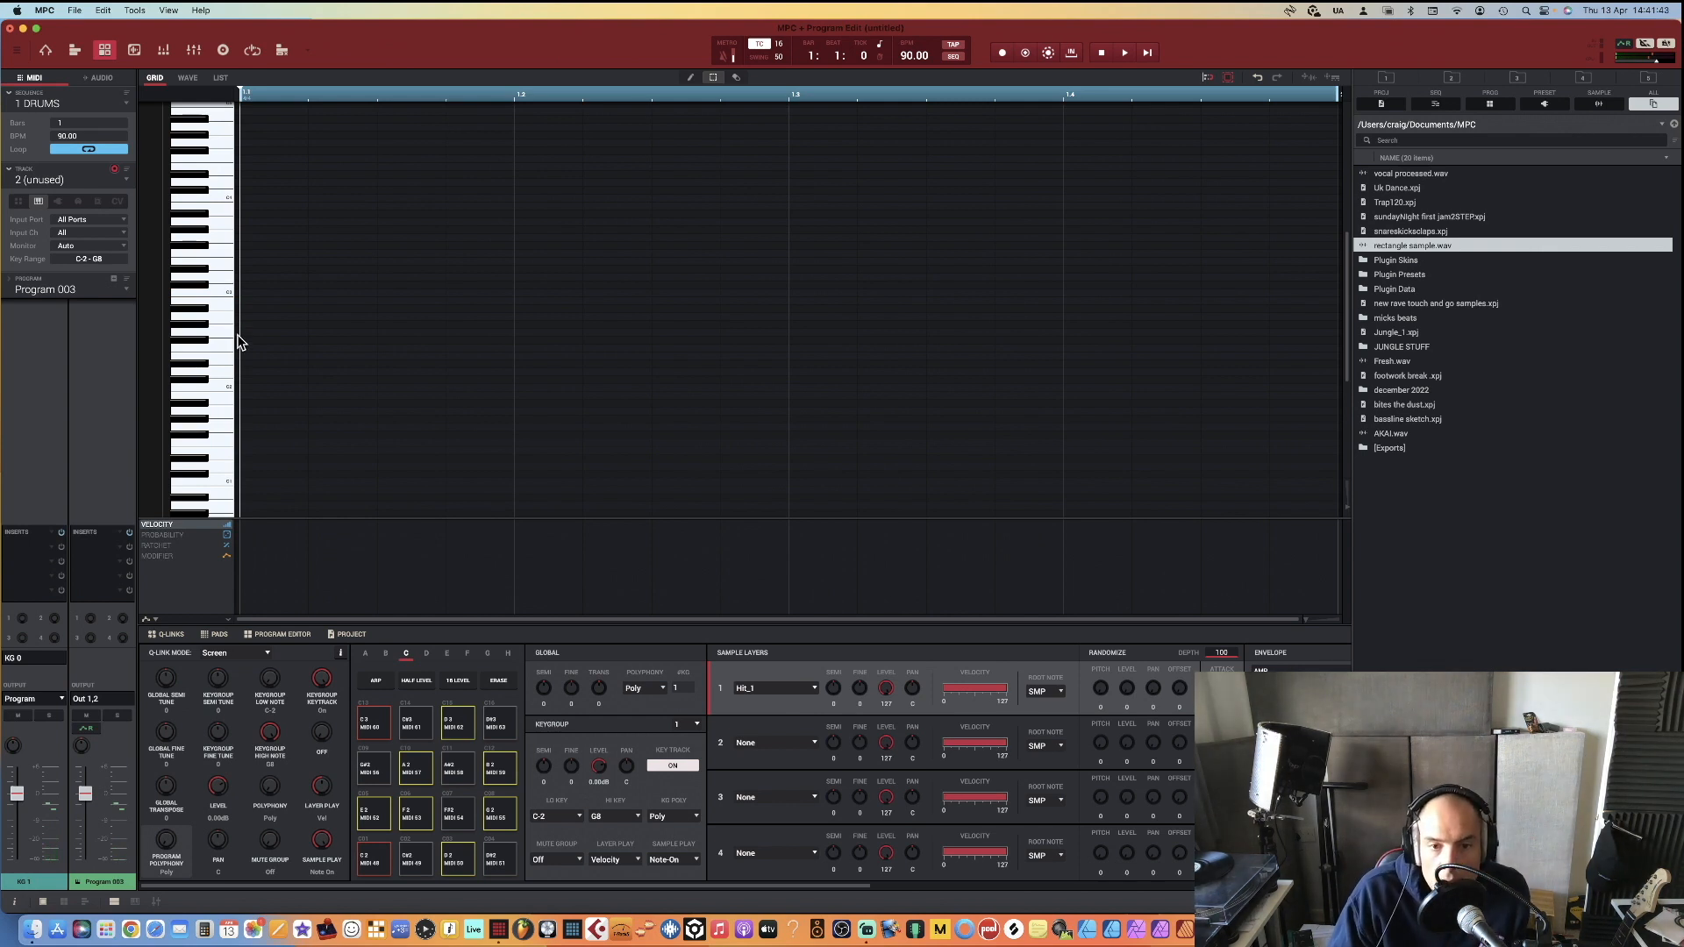
mouse_move(250, 331)
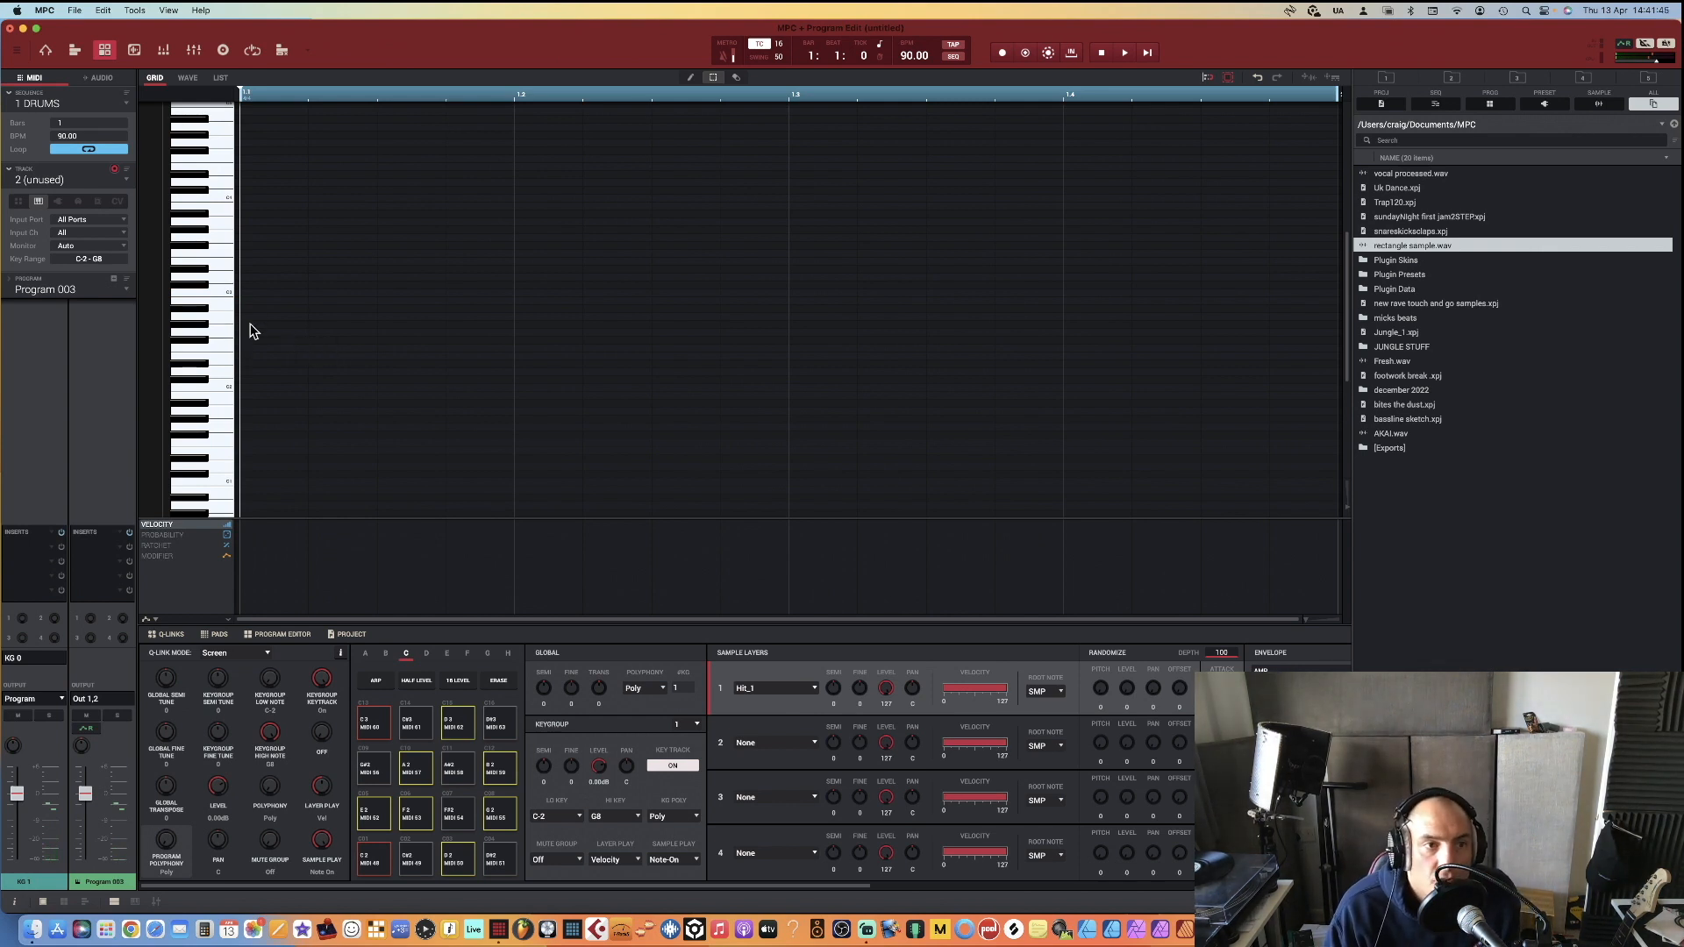
mouse_move(104, 199)
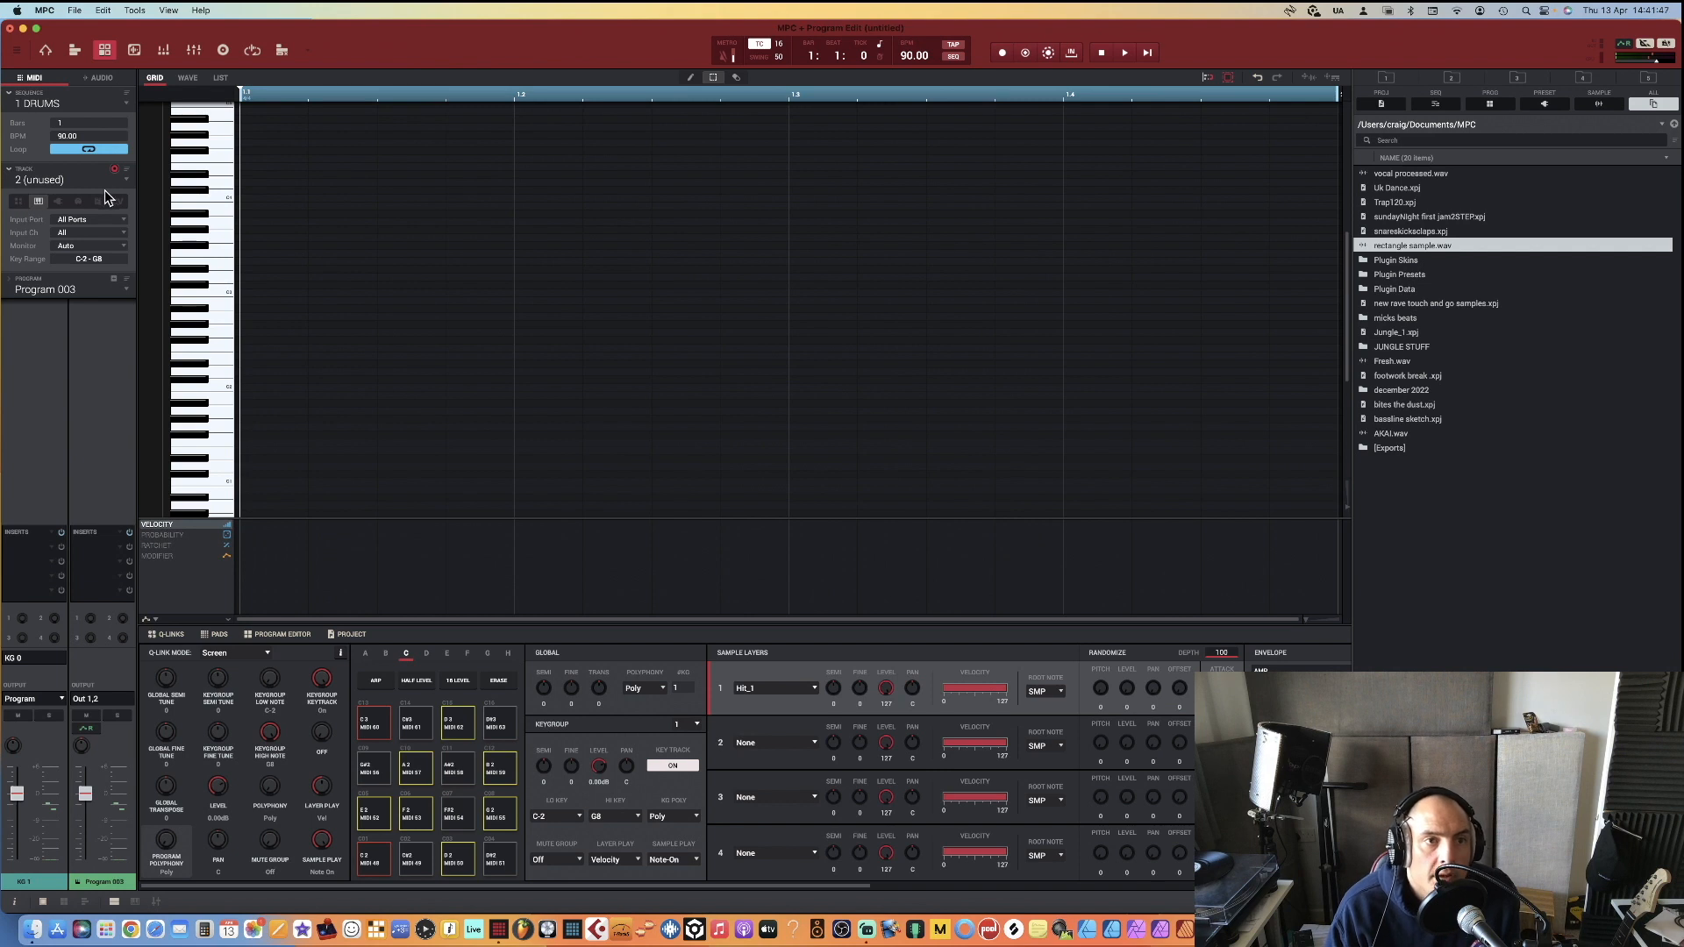
mouse_move(247, 301)
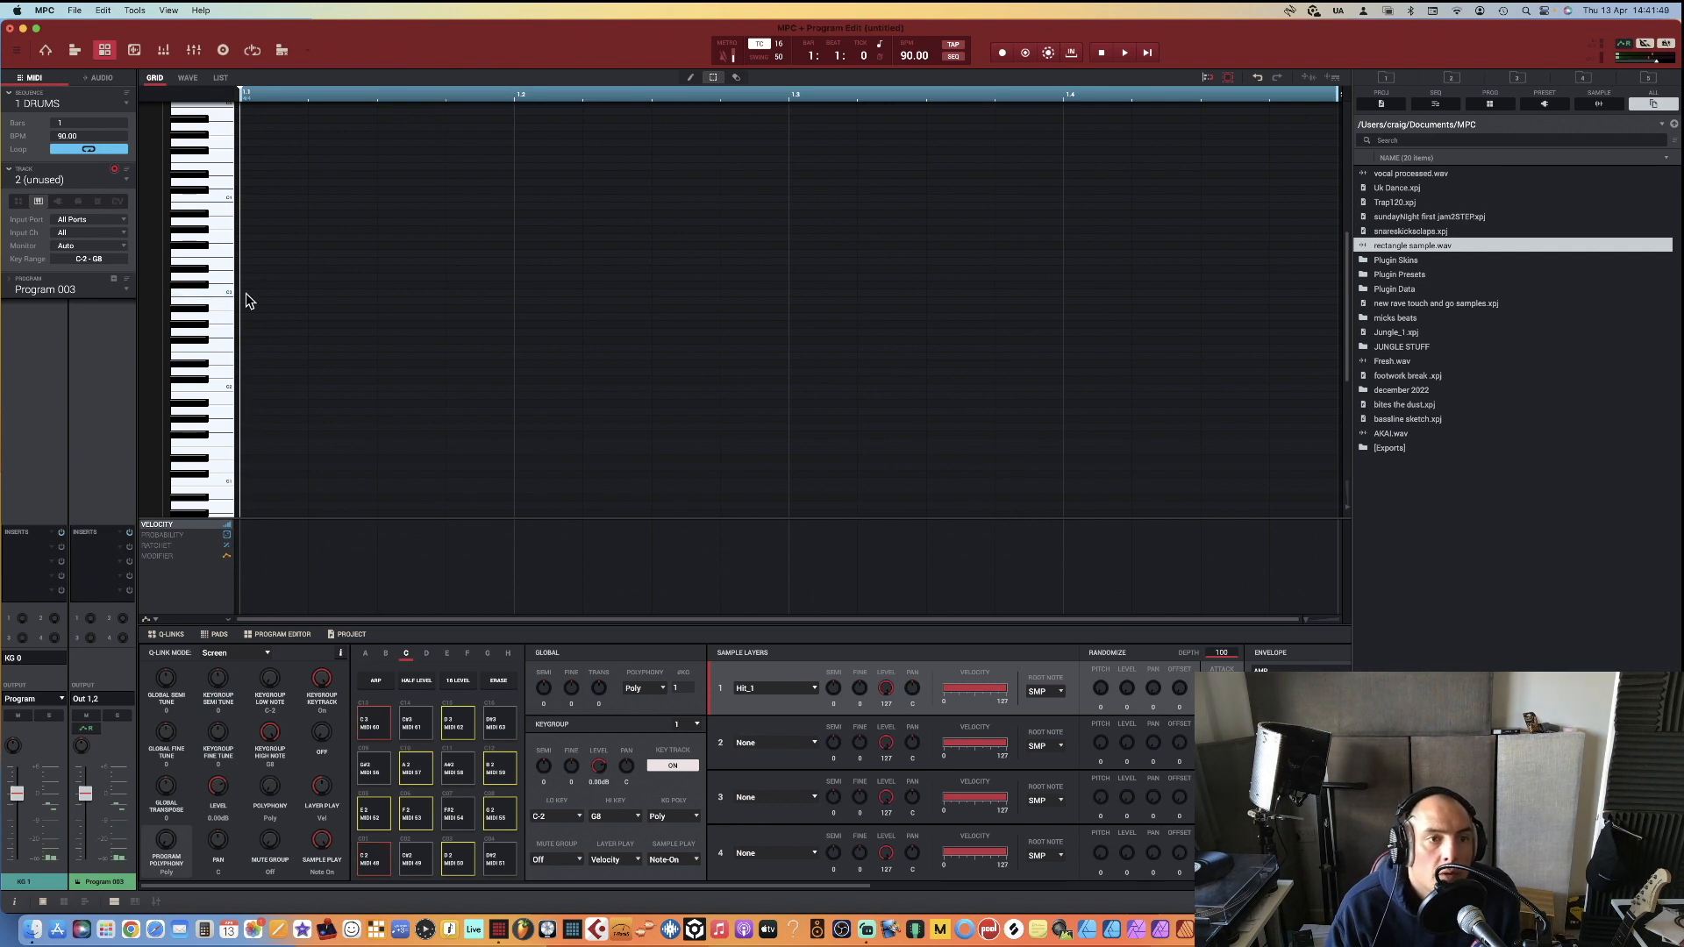
Extend the DRUMS sequence to 4 bars and focus the Drums track with Program 001
left_click(274, 293)
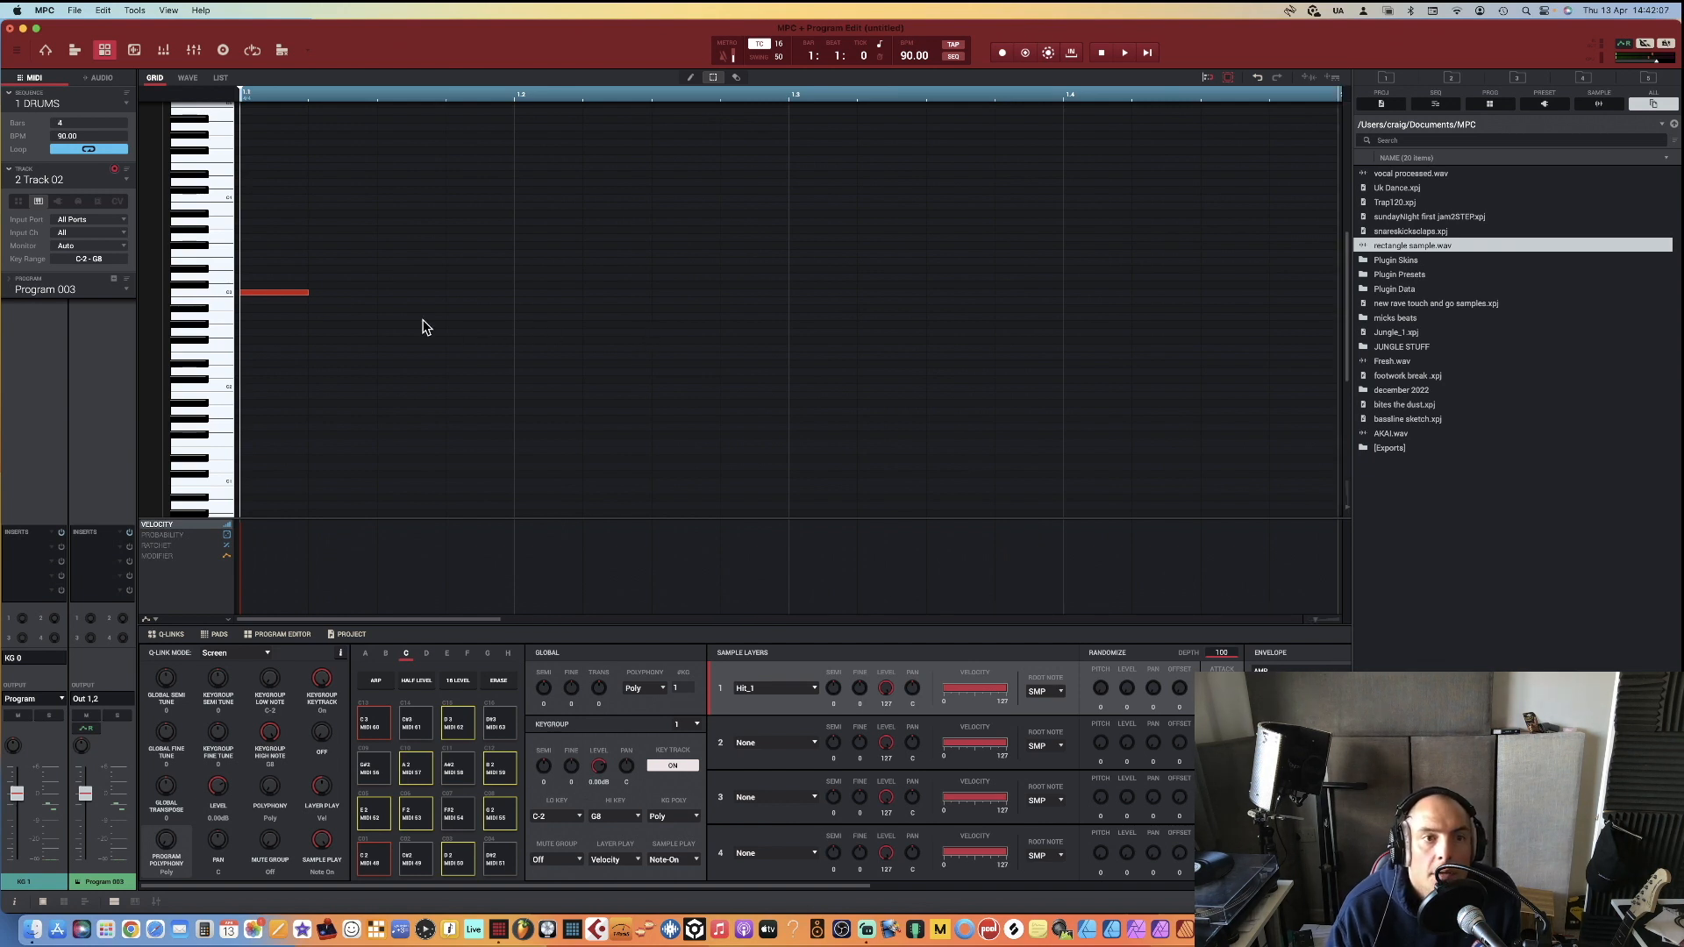
left_click_drag(310, 292, 584, 292)
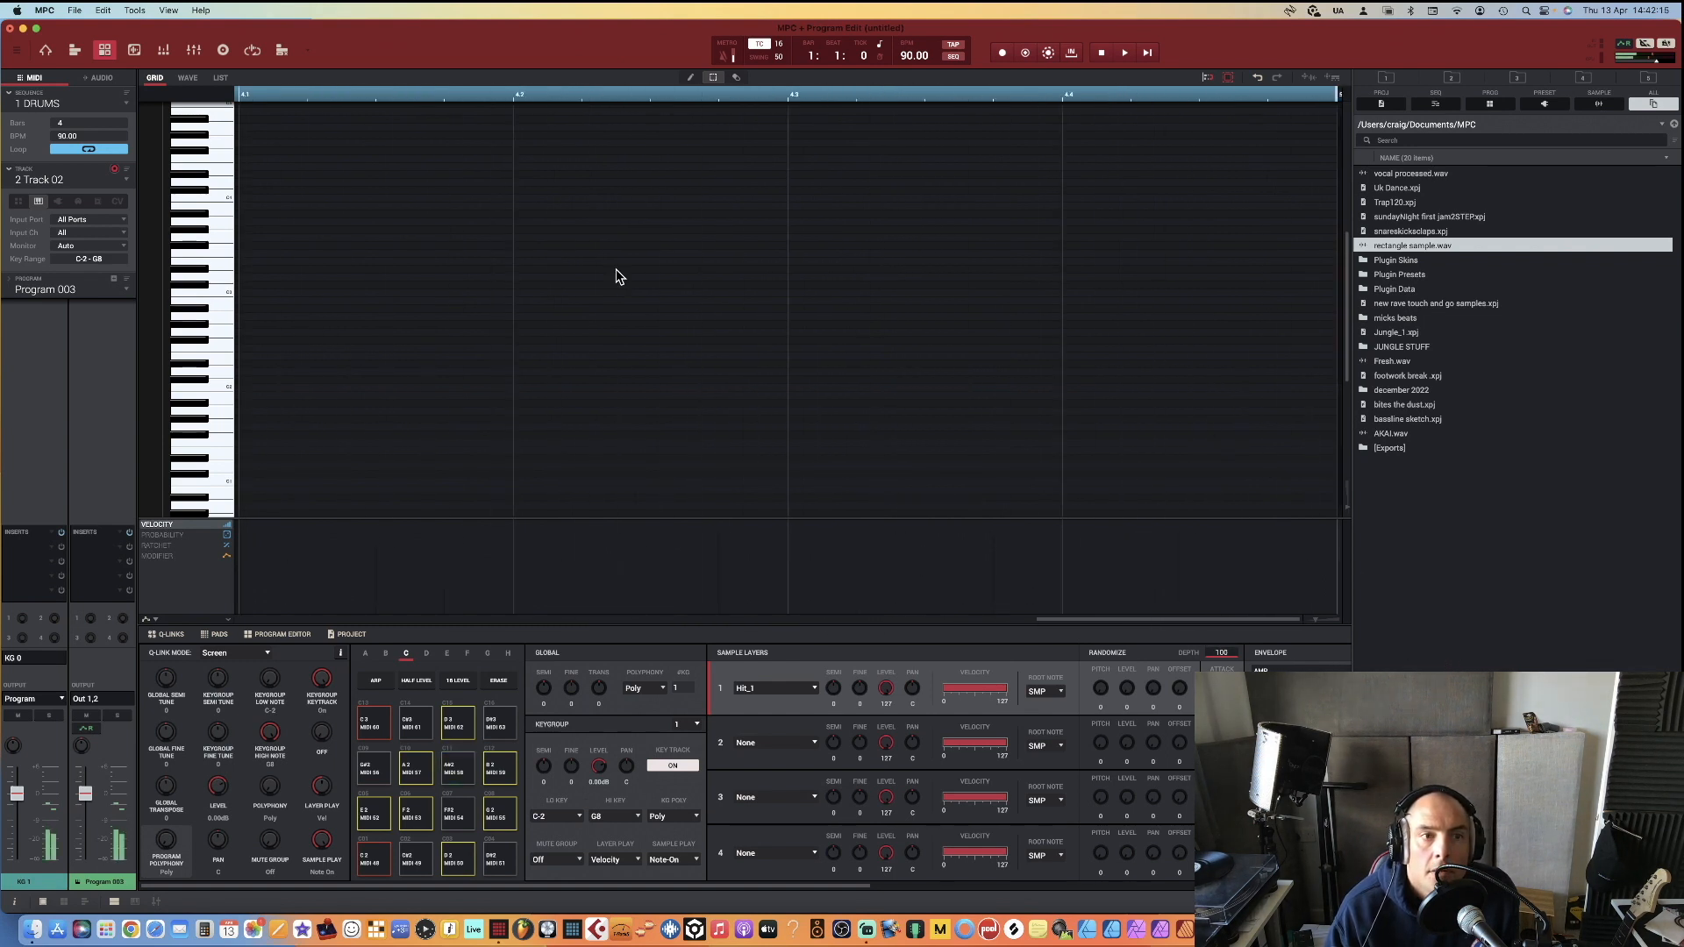
mouse_move(1214, 310)
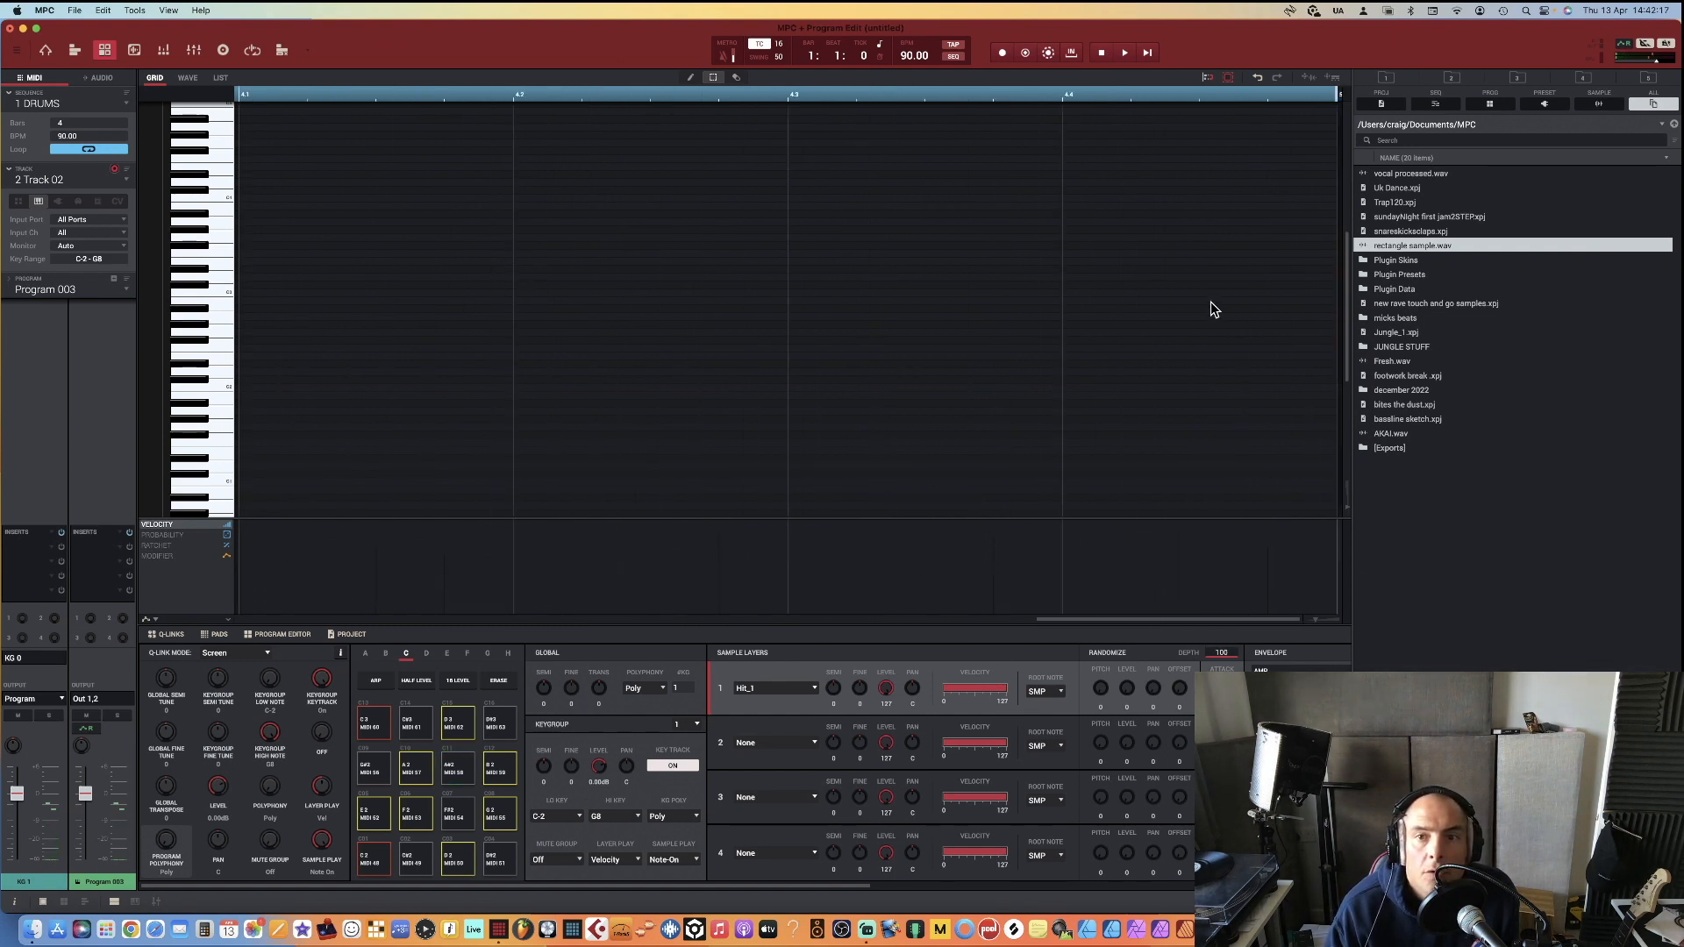
left_click(1233, 300)
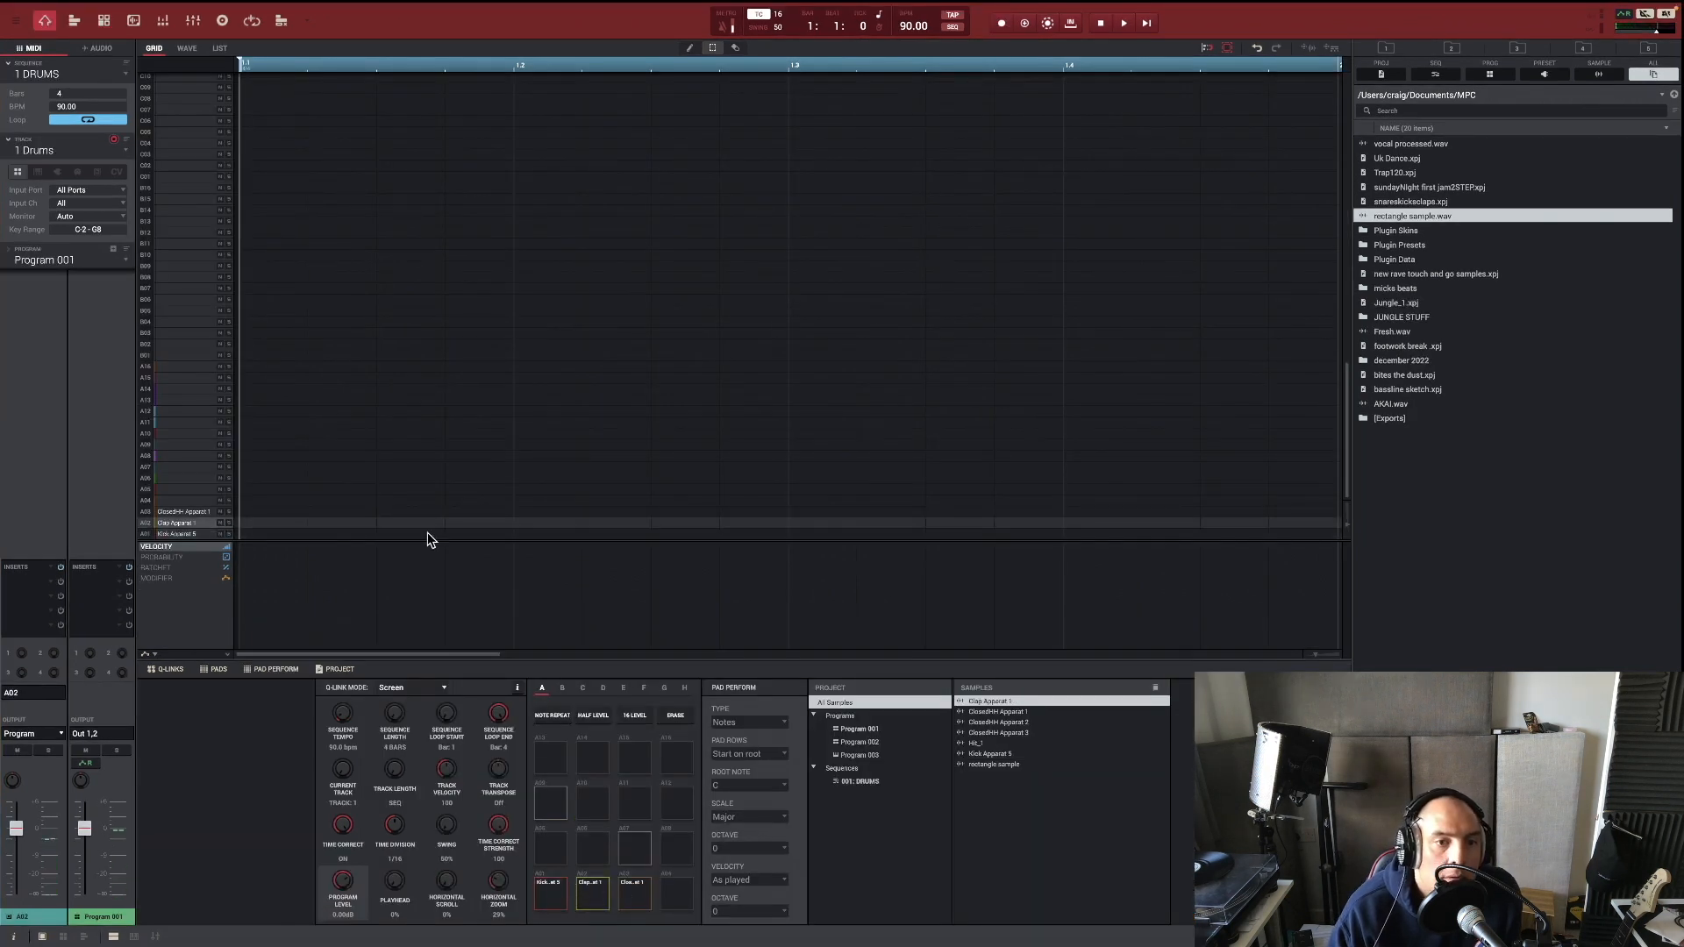
Draw clap hits on beats 2 and 4 and kick notes across the bars, then play the beat back
left_click(547, 523)
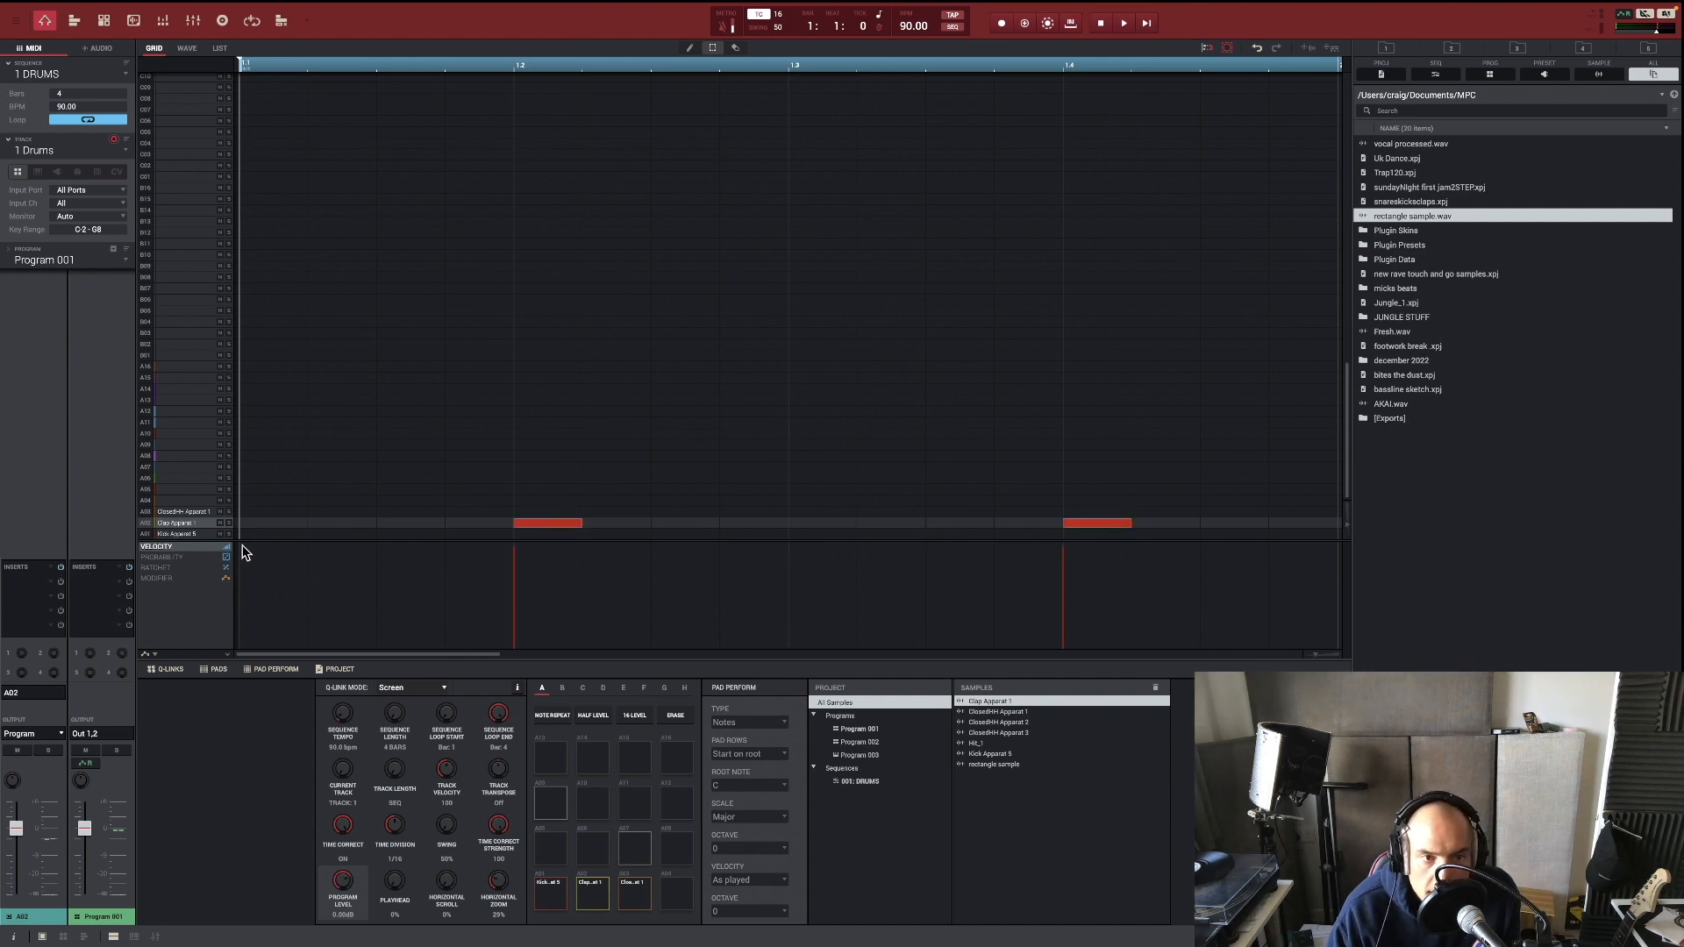
left_click(272, 534)
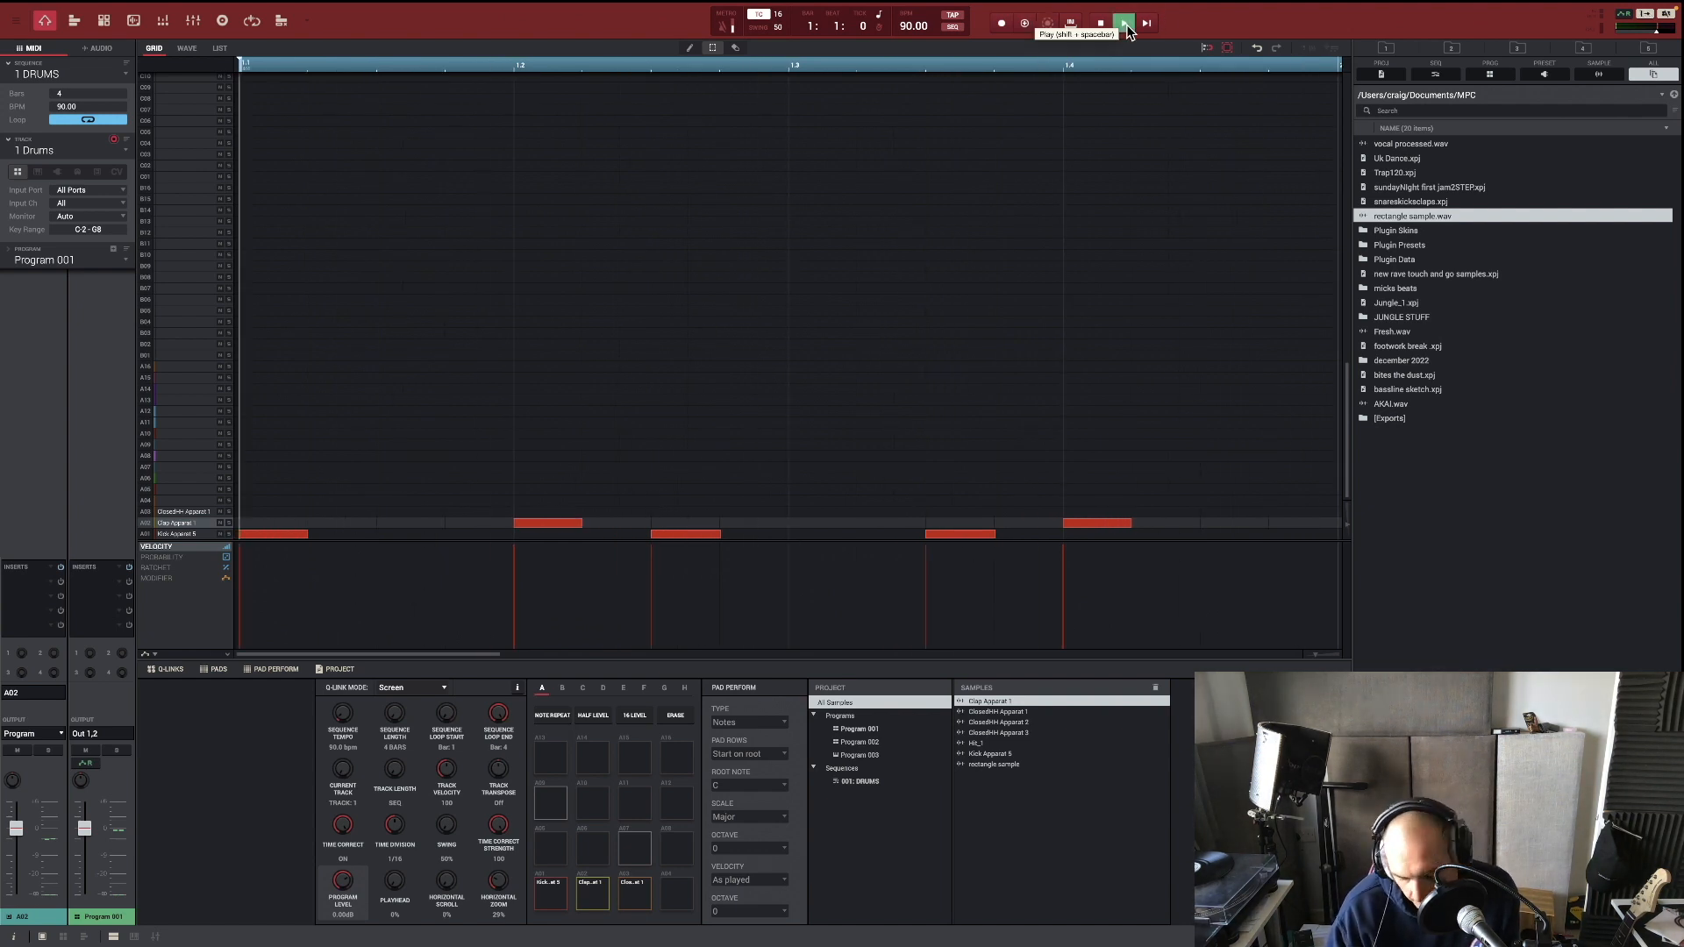
left_click(1125, 23)
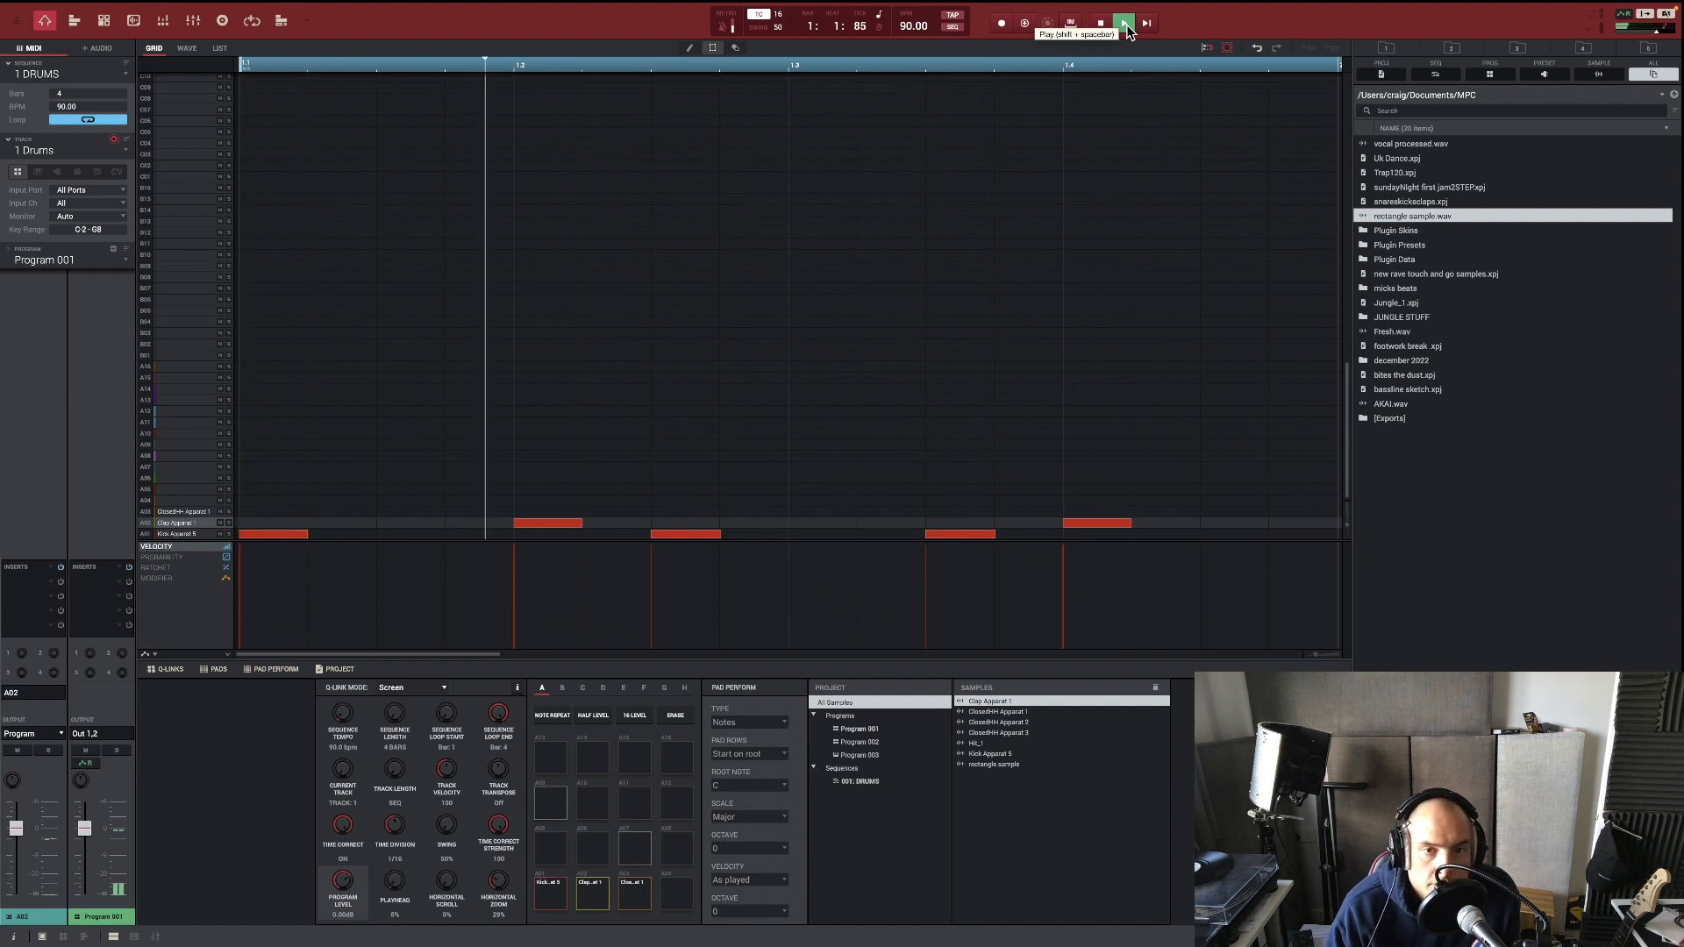
left_click(1123, 23)
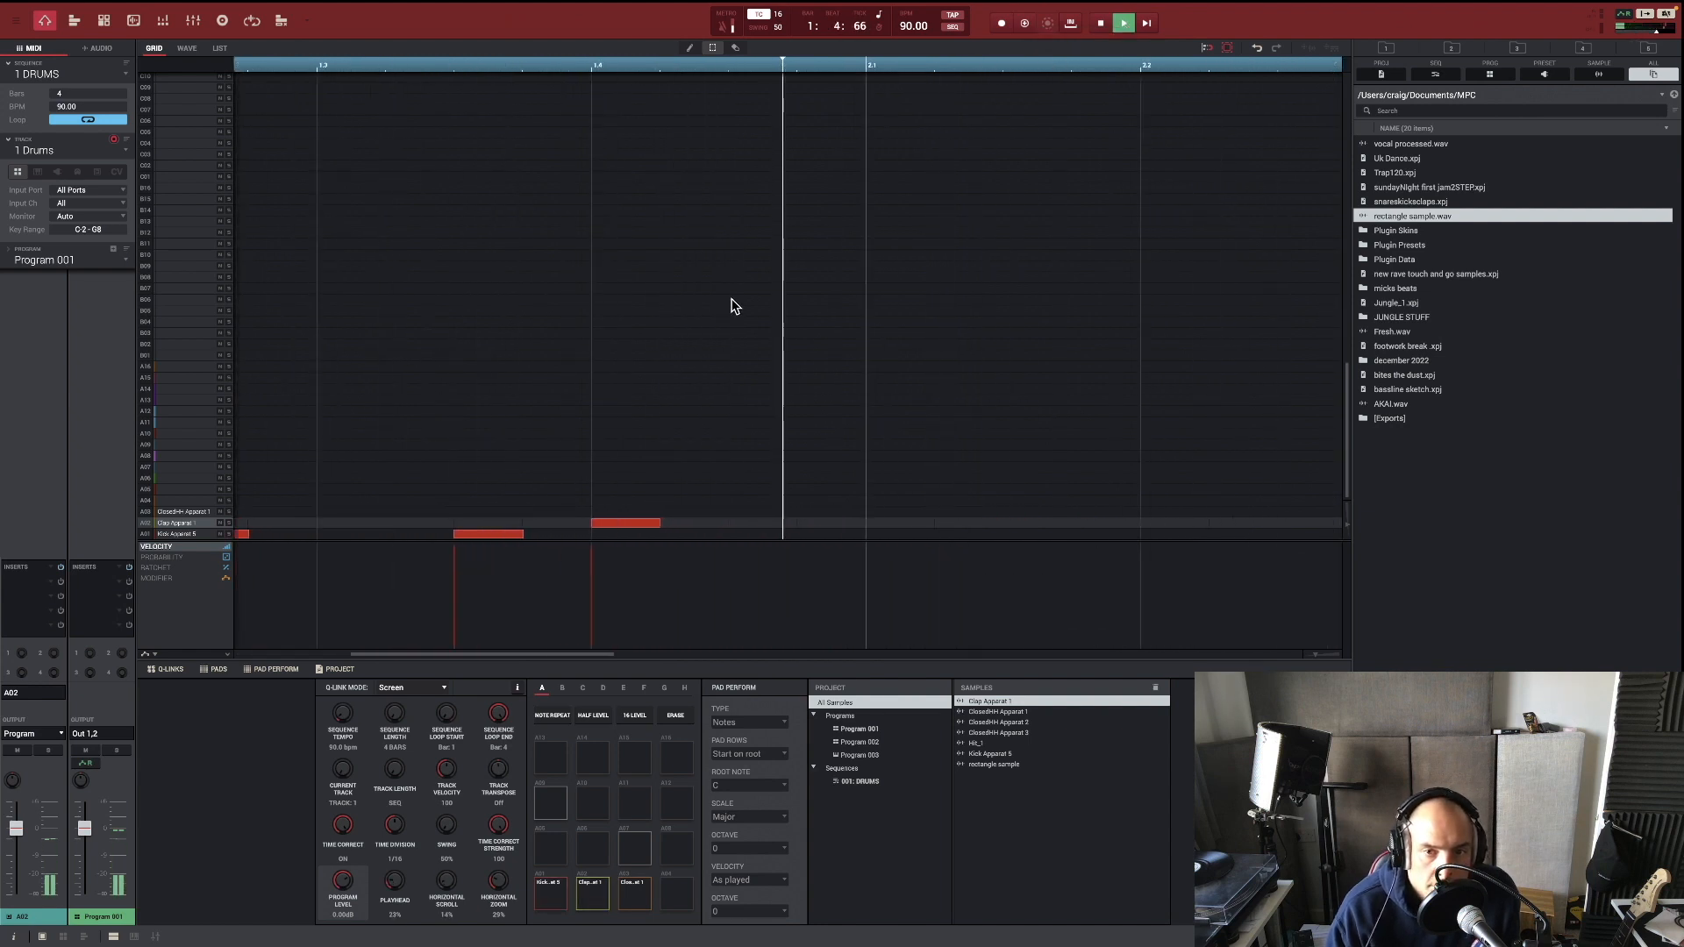
left_click(1124, 21)
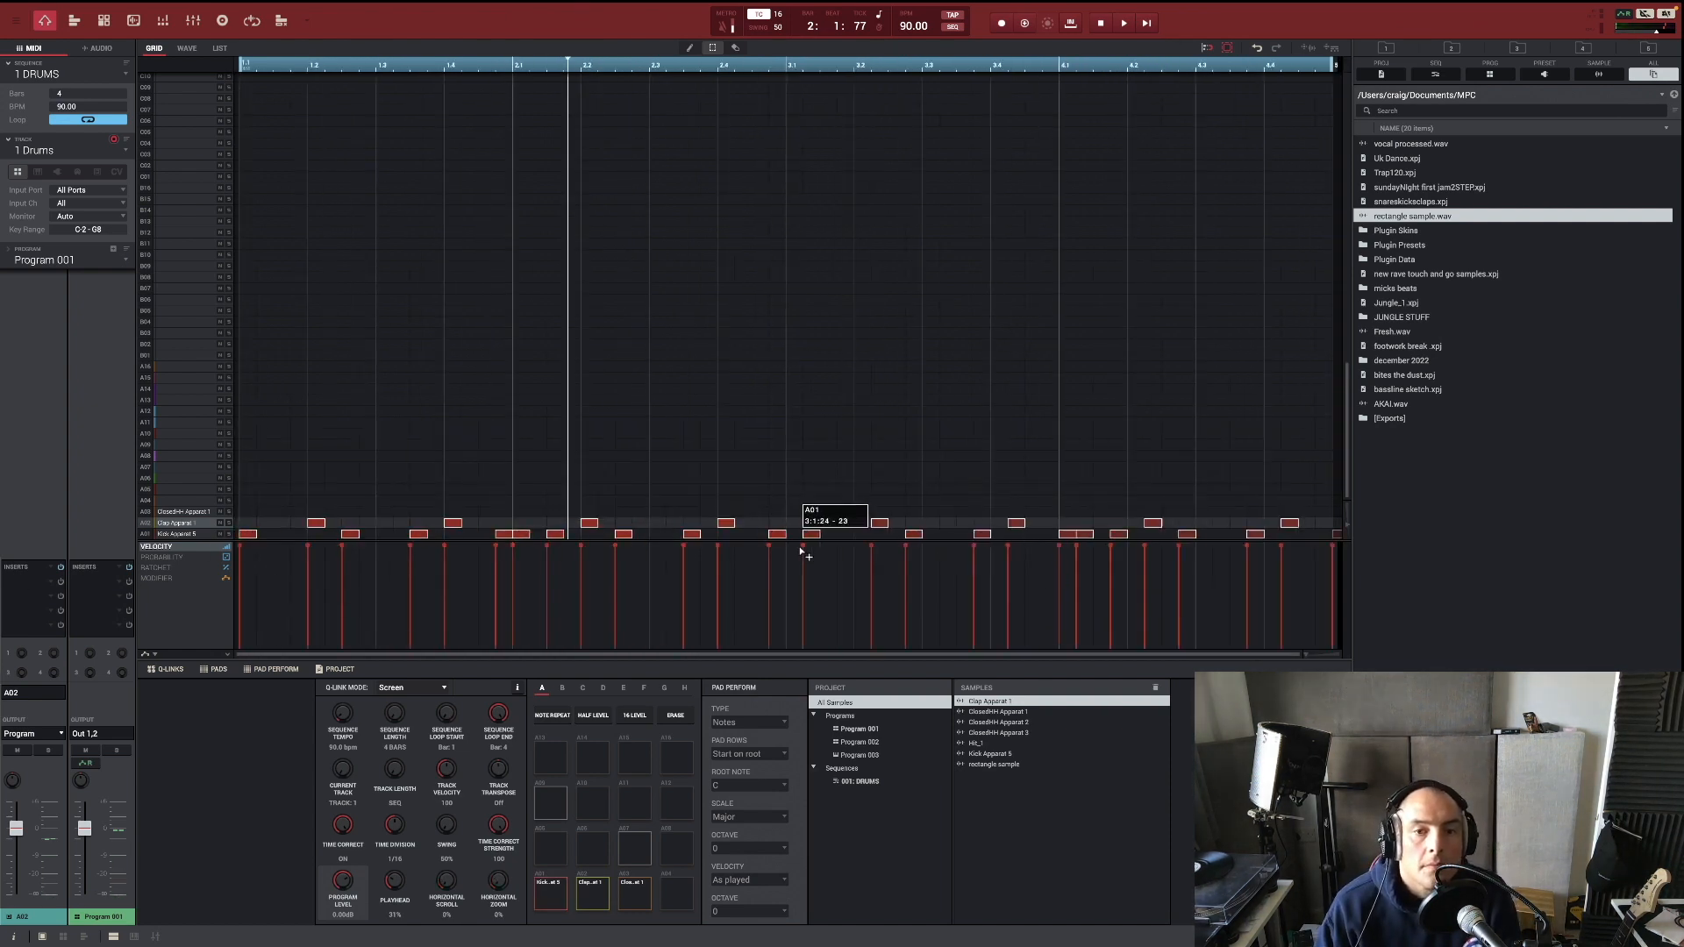
Add closed hi-hat notes with varied velocities and set Swing to 67%
left_click(181, 511)
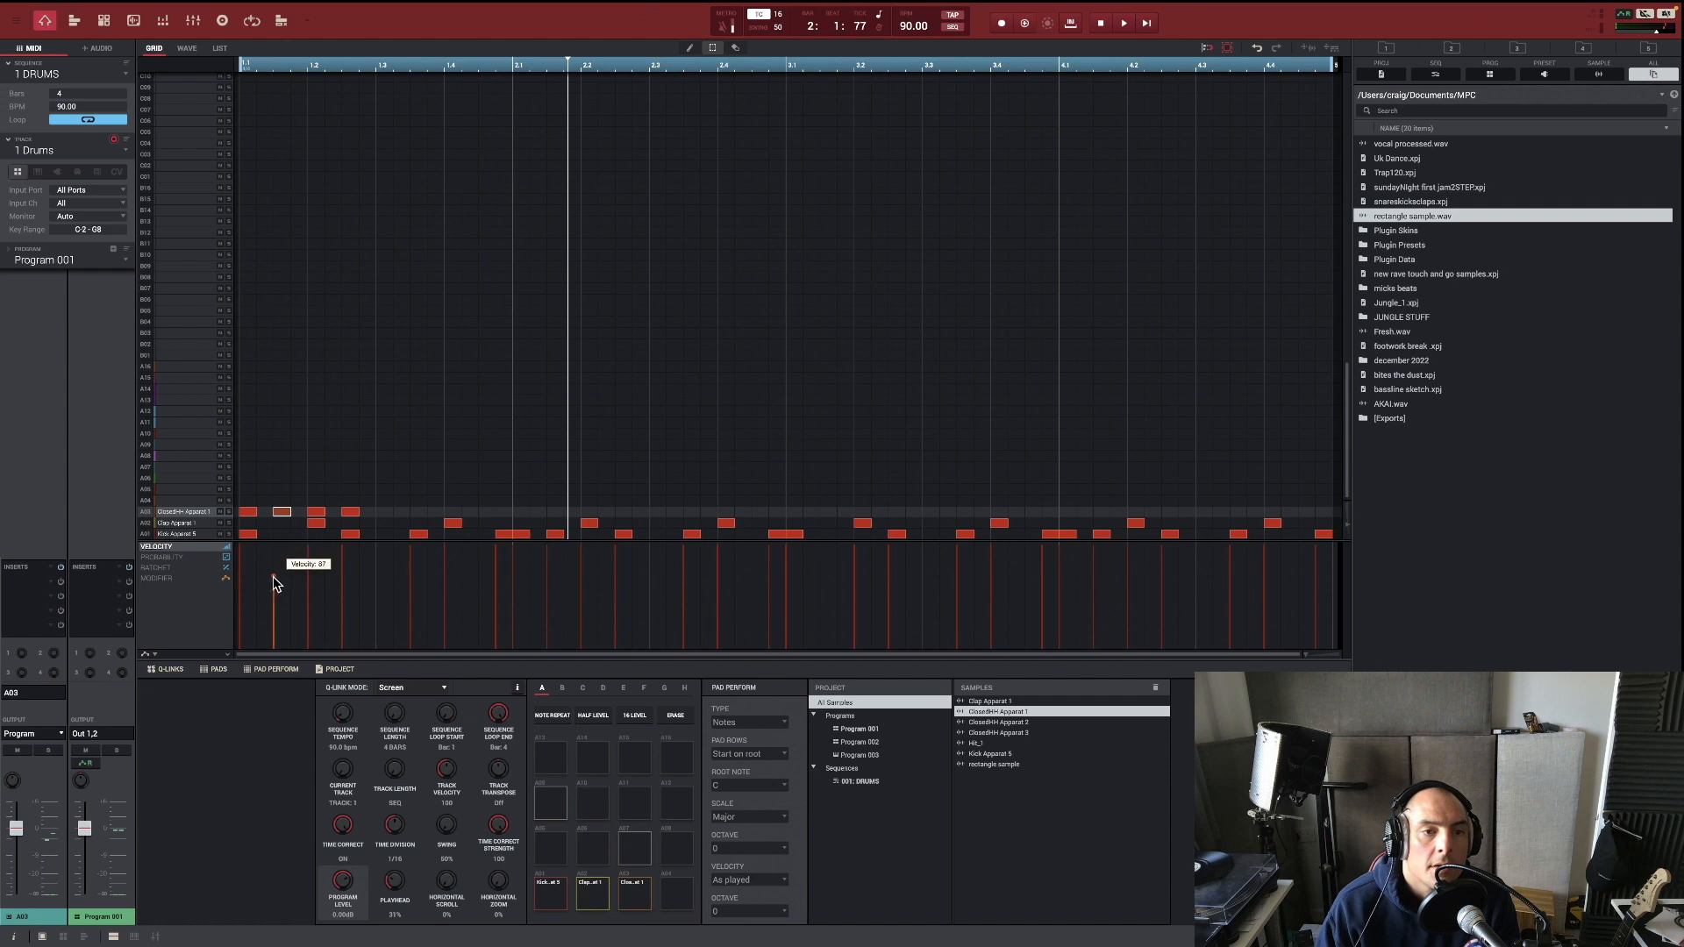
left_click(282, 511)
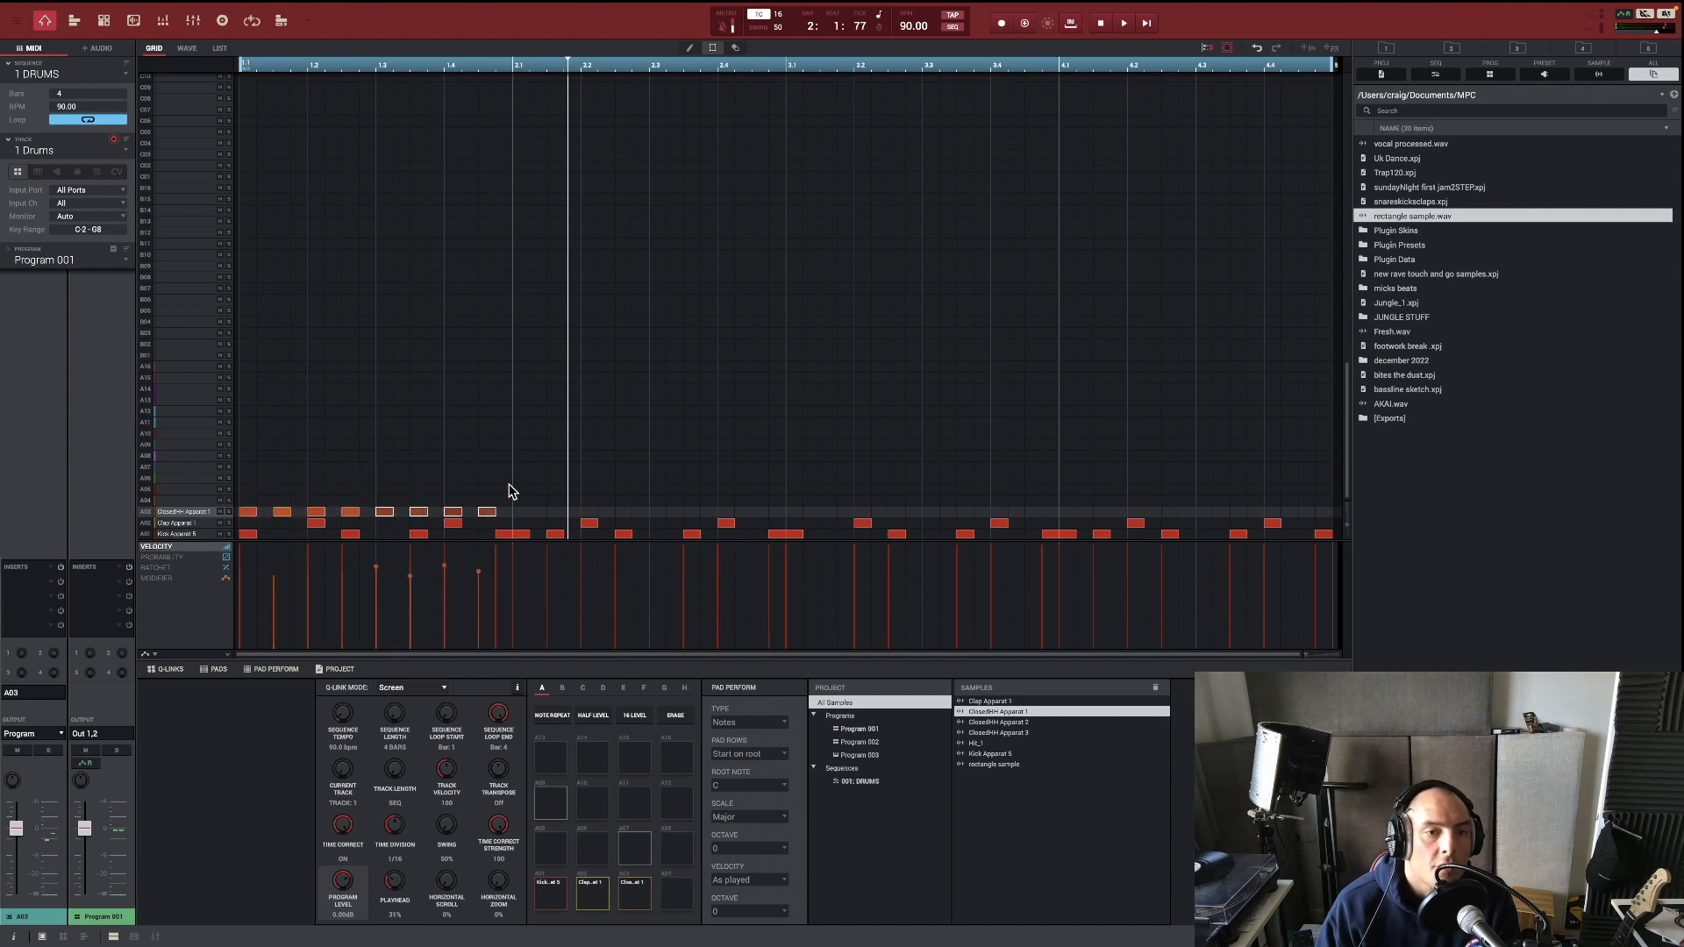
left_click(249, 511)
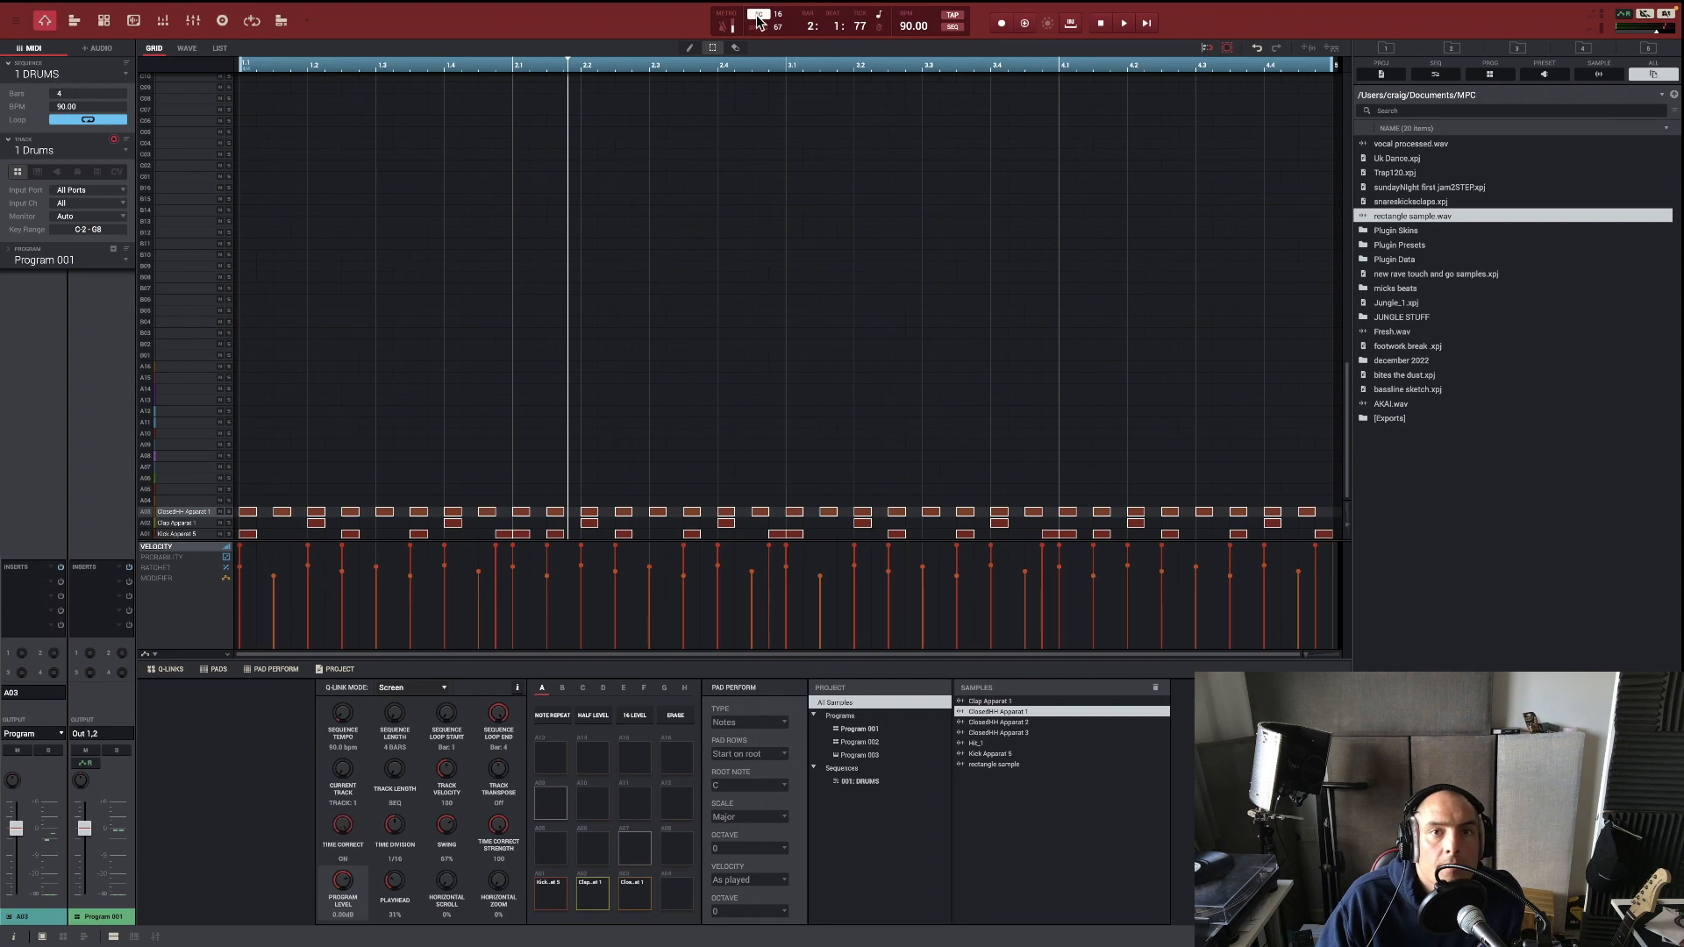
left_click(776, 25)
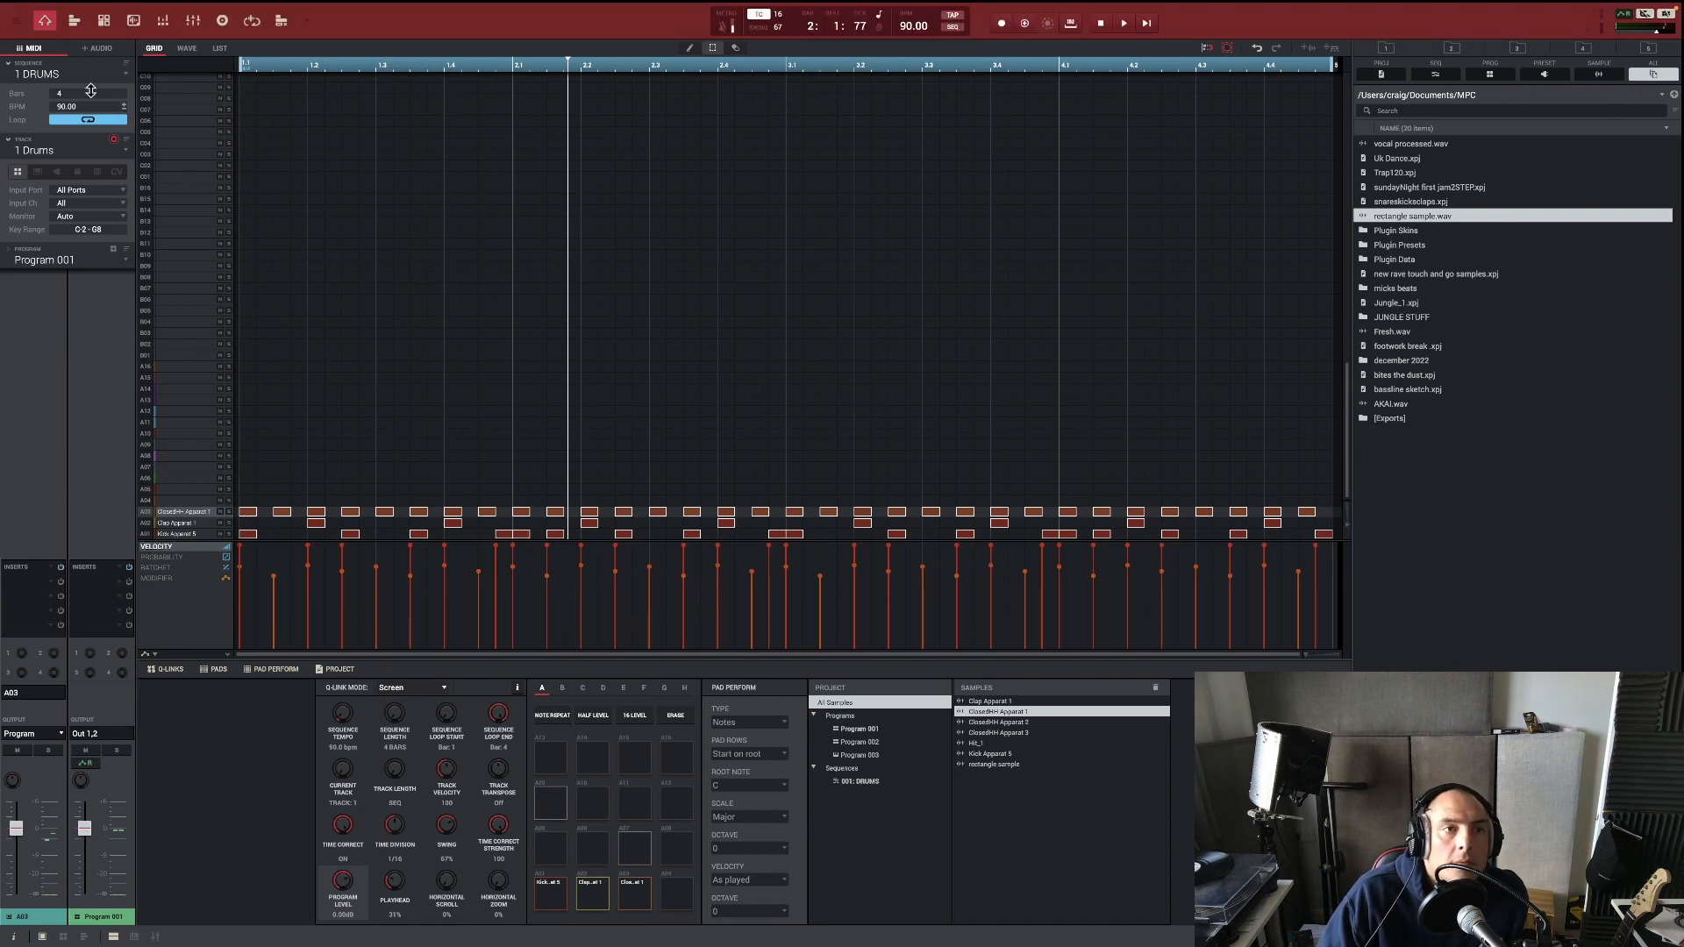
Apply Time Correct from the Edit menu to shift the notes into the swung groove
left_click(28, 52)
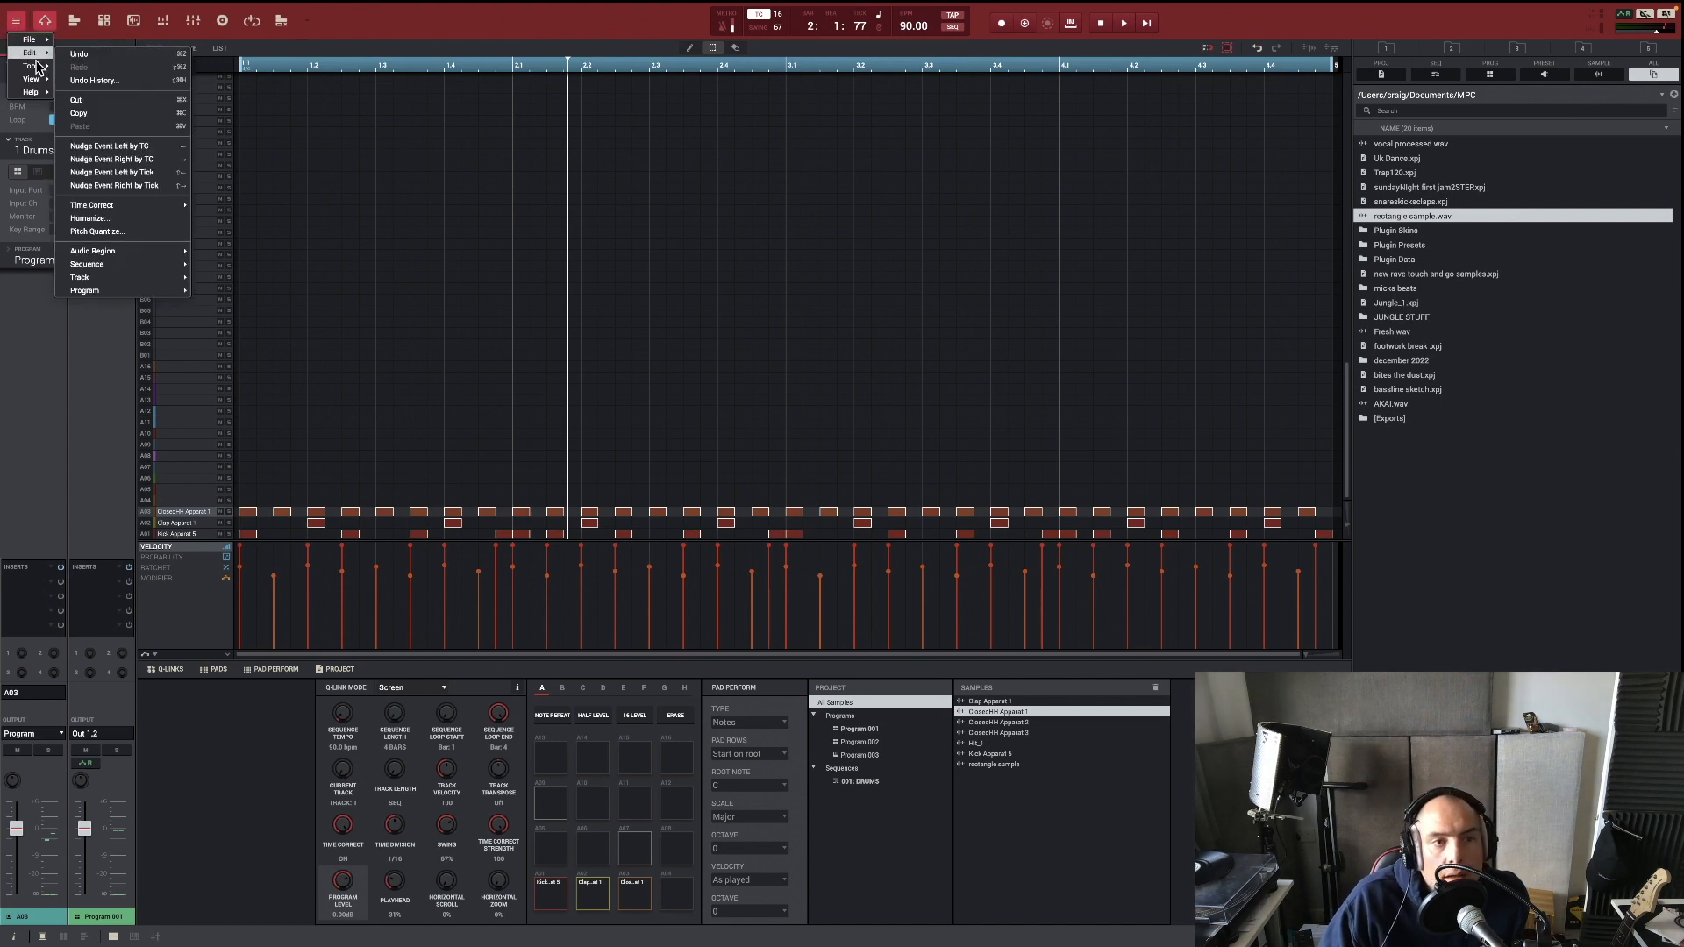
mouse_move(123, 205)
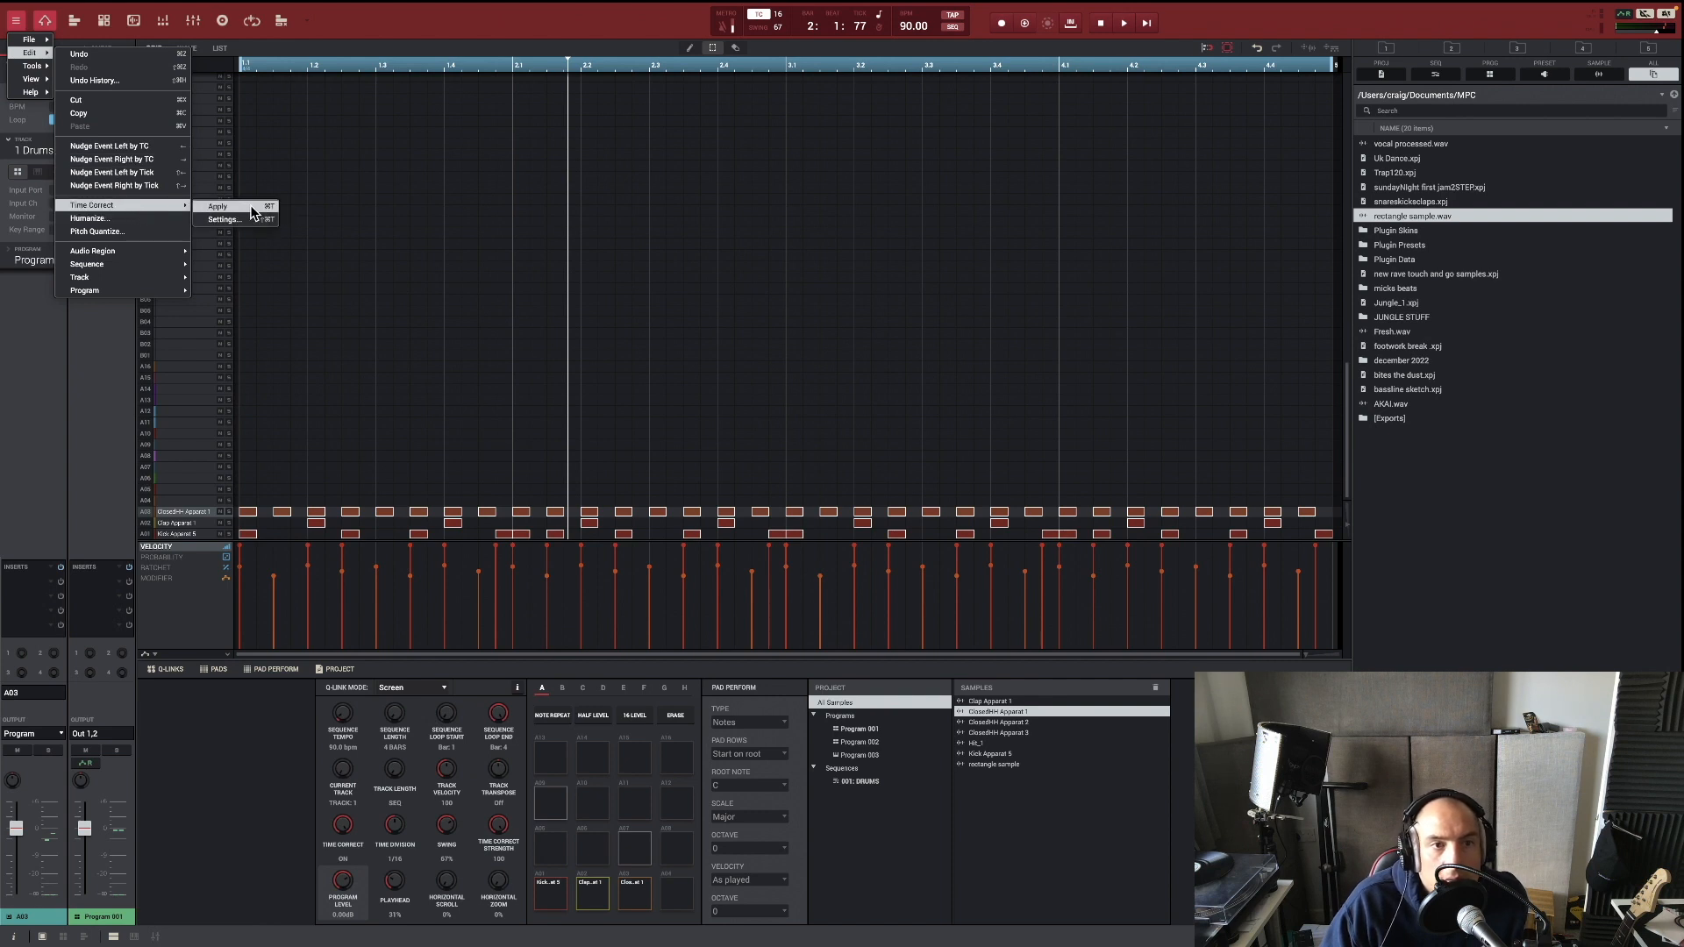
left_click(253, 212)
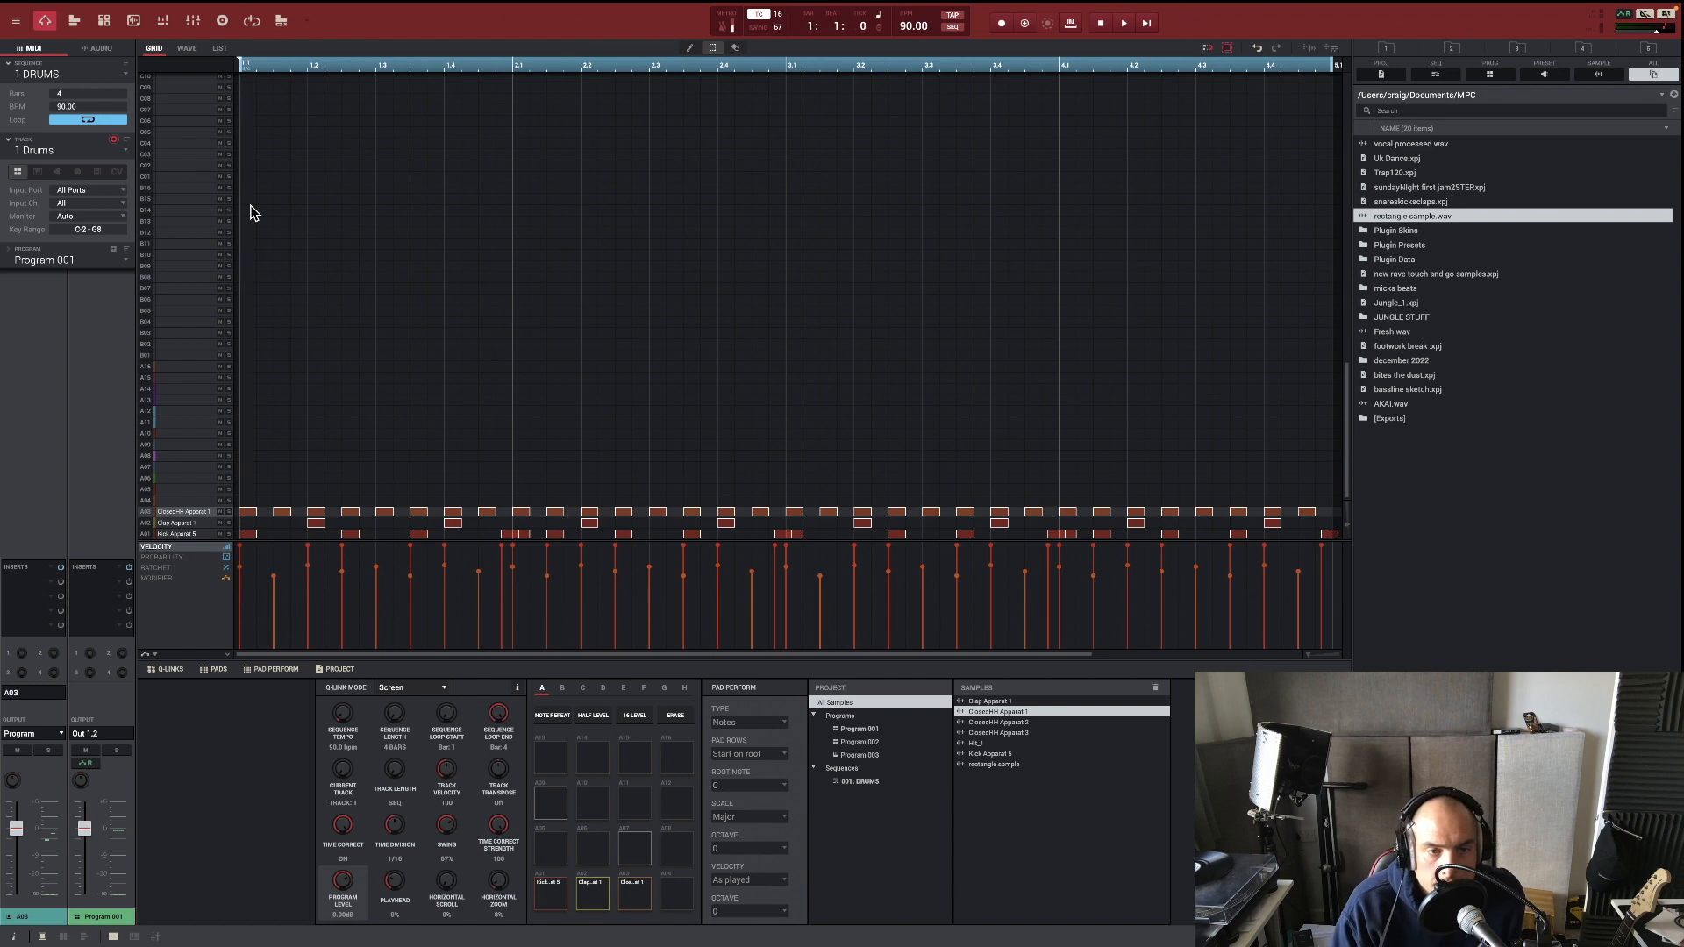
Play back the swung four-bar DRUMS beat and stop
left_click(1124, 23)
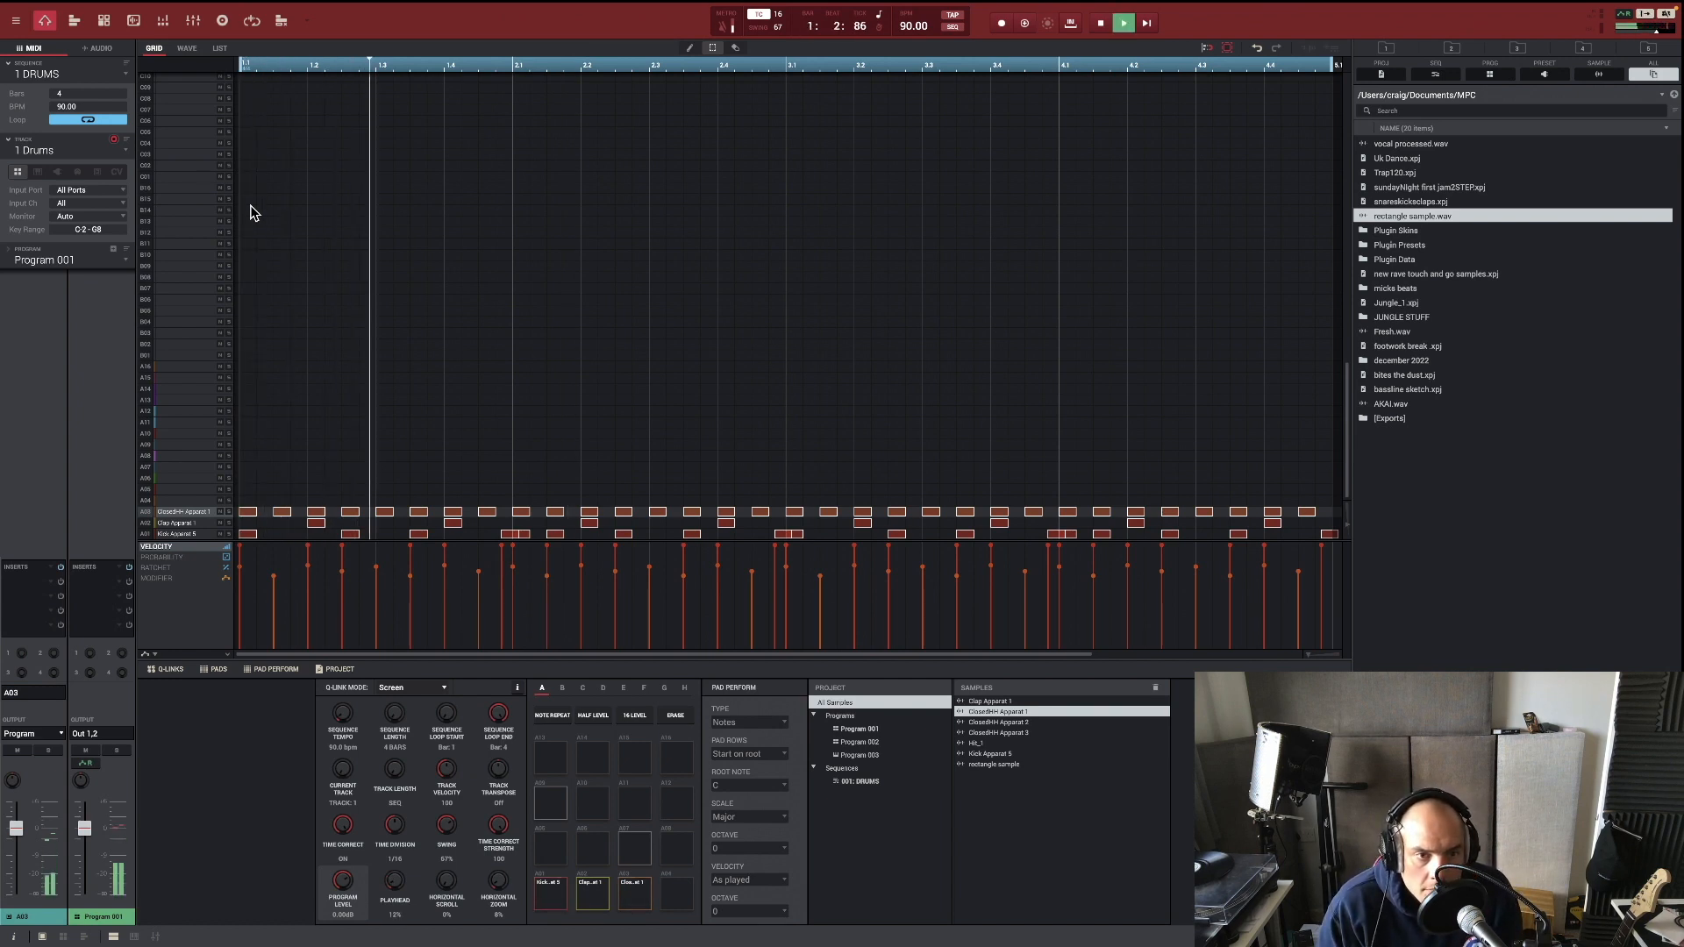
left_click(1122, 23)
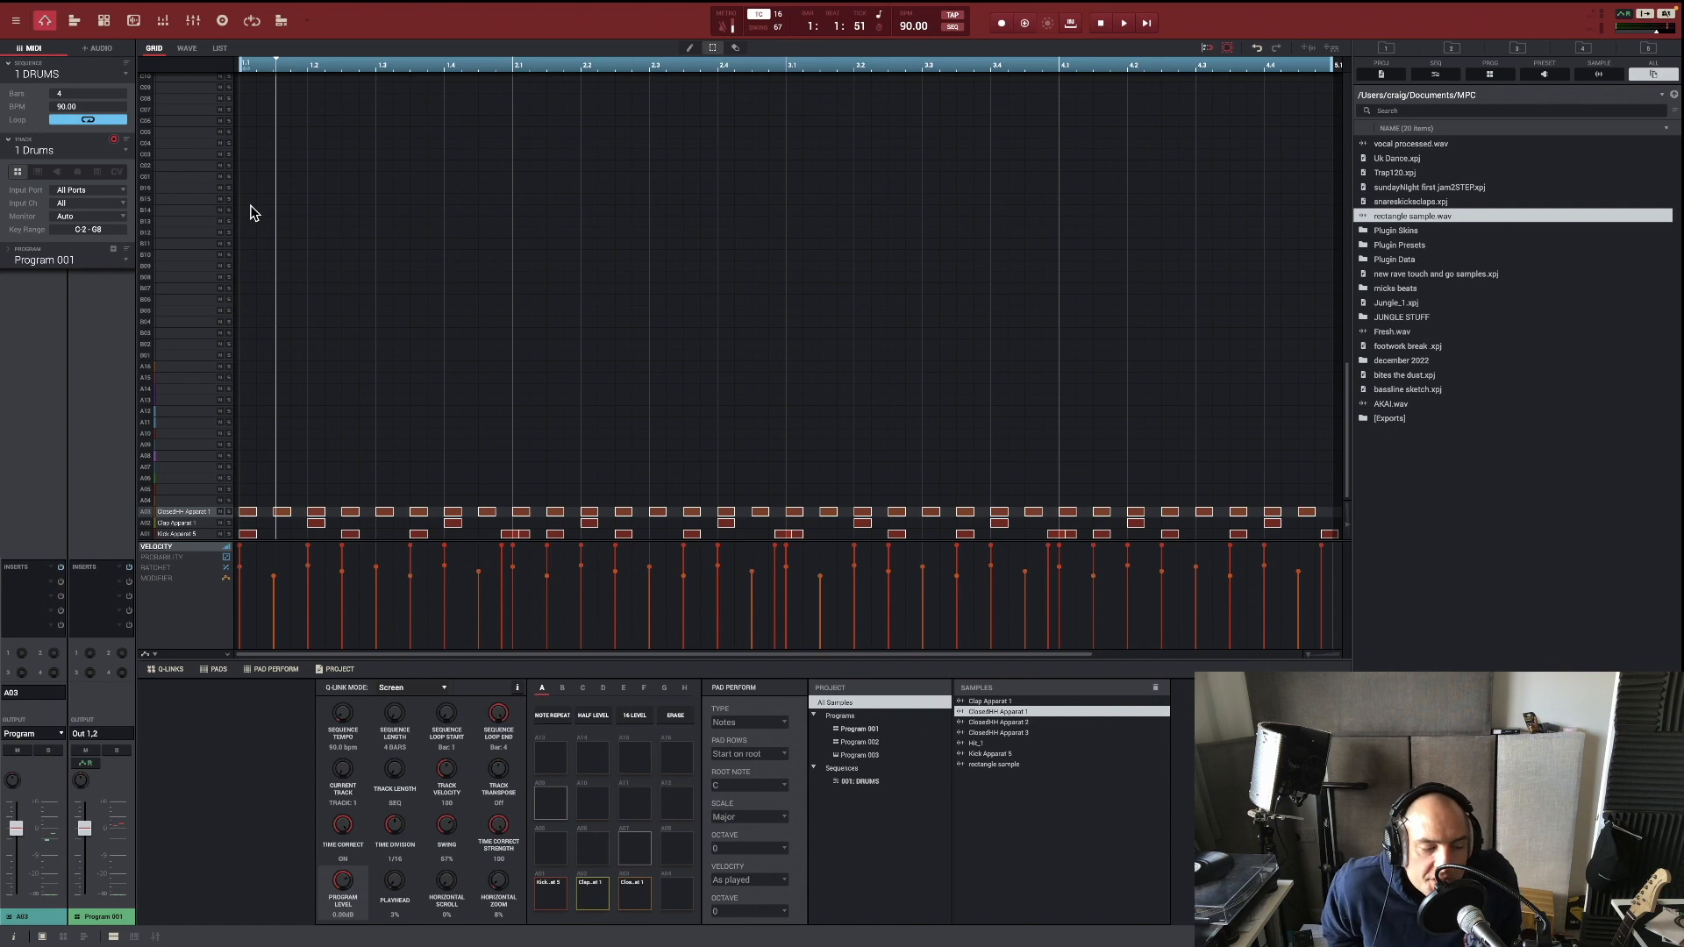